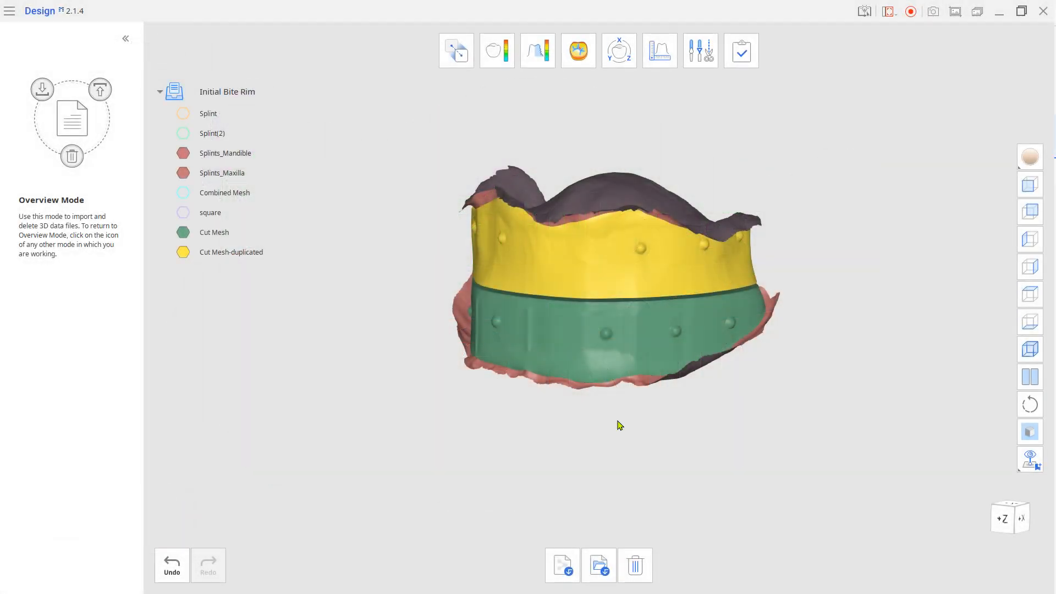
Step: Inspect the cut bite rim, then launch Medit Splints for the case
{"action": "left_click", "coordinate": [215, 232]}
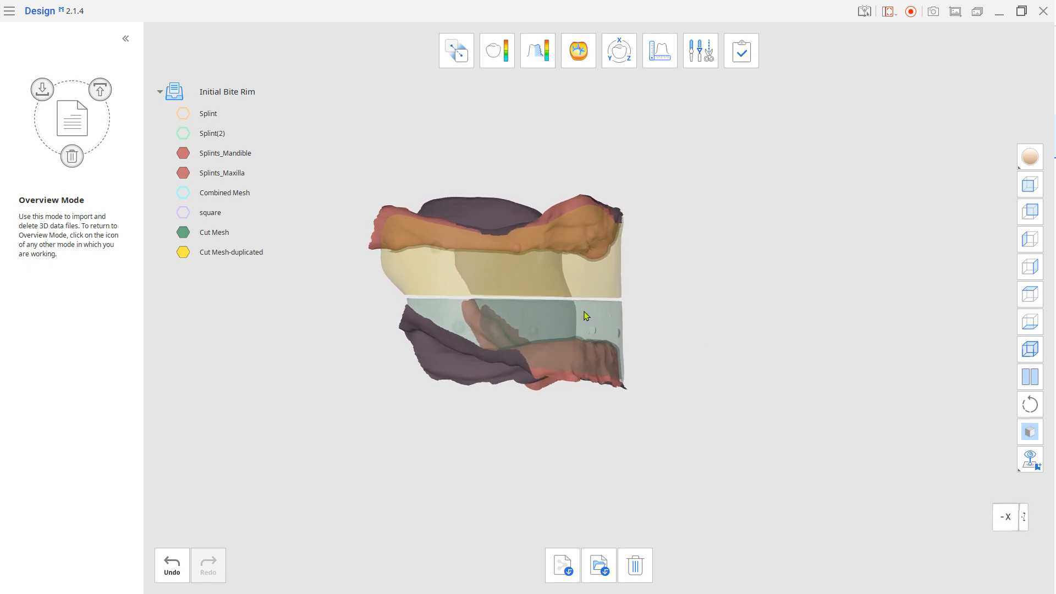
{"action": "left_click_drag", "start_coordinate": [587, 317], "coordinate": [612, 381]}
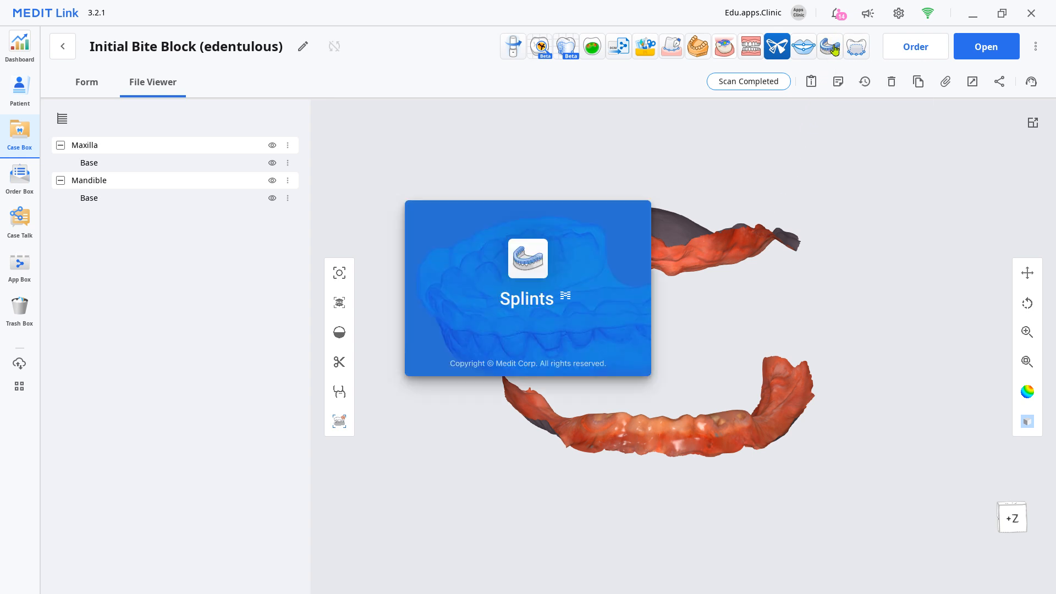
{"action": "left_click", "coordinate": [776, 47]}
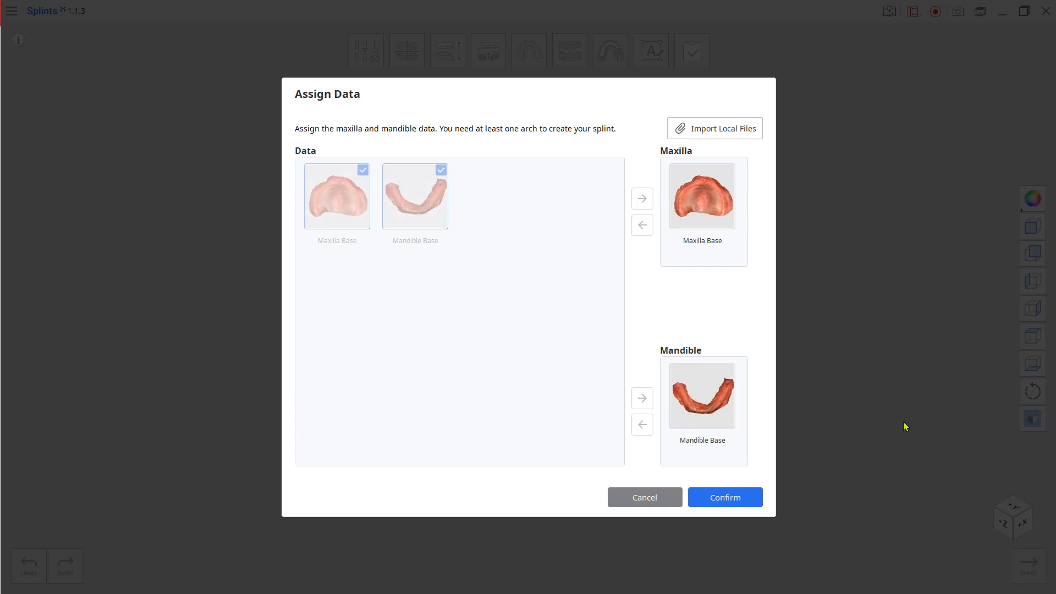
Step: Assign only the maxilla base, choose a maxillary Flat Plane splint with Manual Creation
{"action": "left_click", "coordinate": [702, 395]}
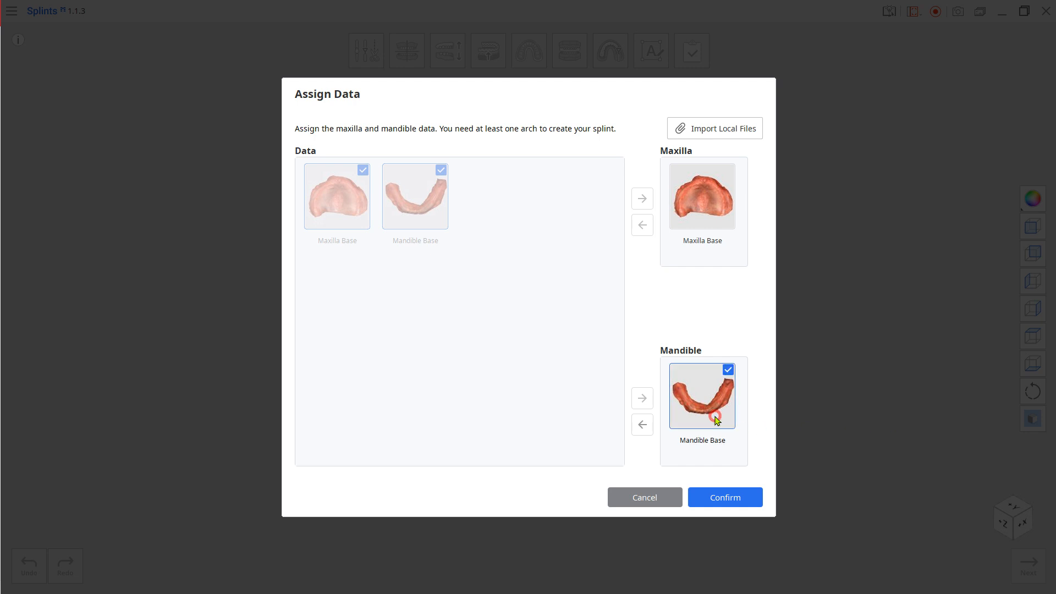
{"action": "left_click", "coordinate": [641, 425]}
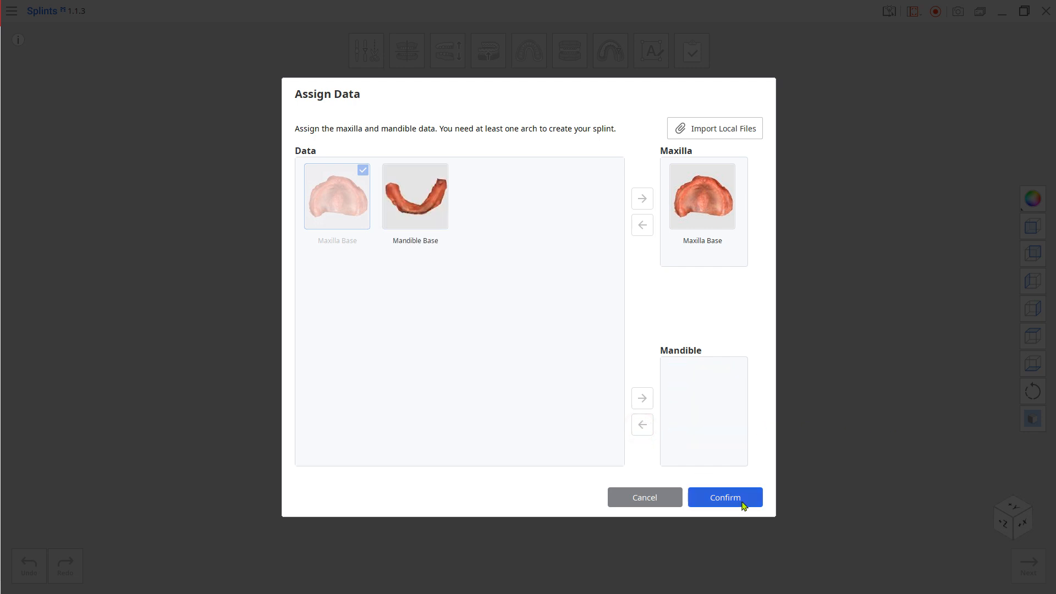
{"action": "left_click", "coordinate": [725, 497]}
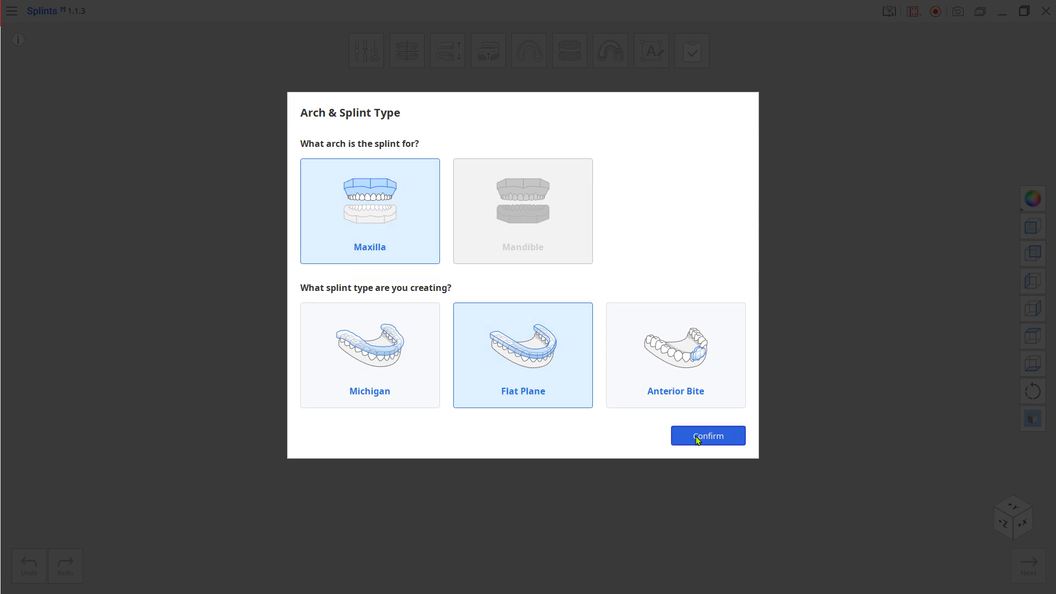
{"action": "left_click", "coordinate": [708, 436]}
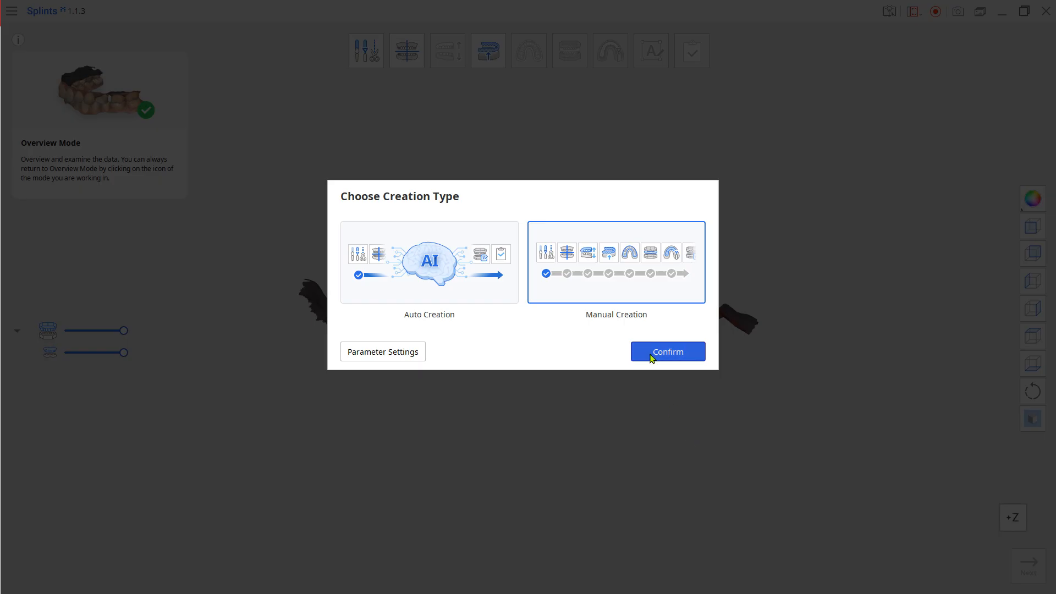
{"action": "left_click", "coordinate": [667, 351]}
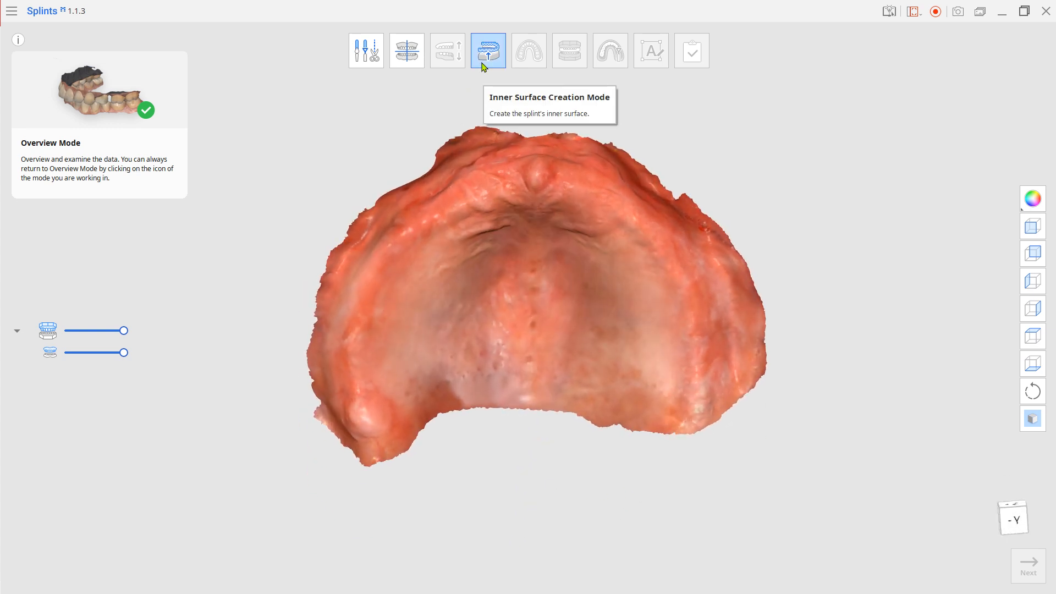
Step: Create the splint inner surface at 0.50 mm offset and move to outline designation
{"action": "left_click", "coordinate": [489, 49]}
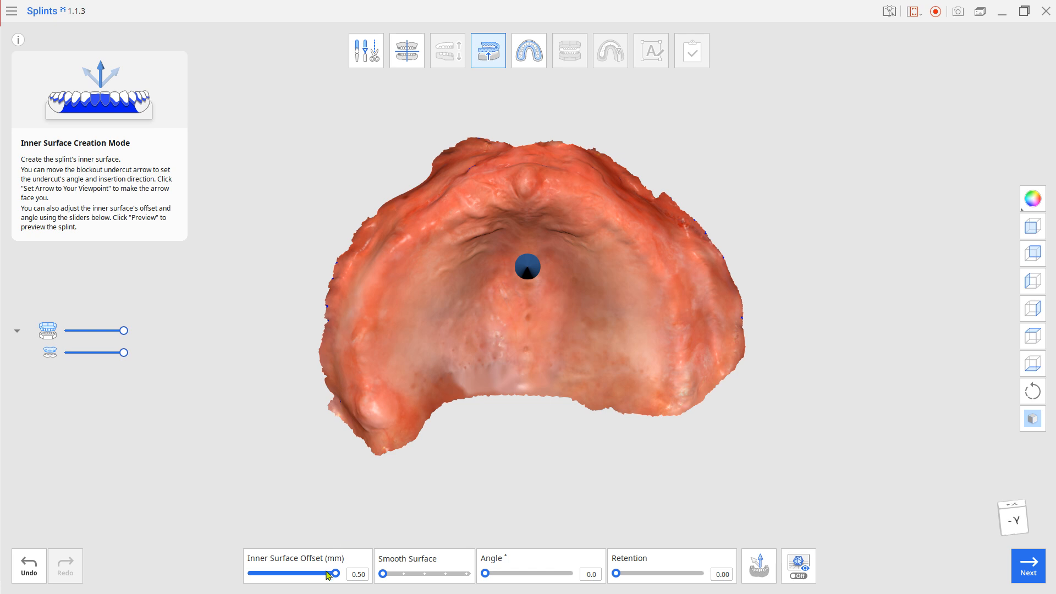
{"action": "mouse_move", "coordinate": [591, 560]}
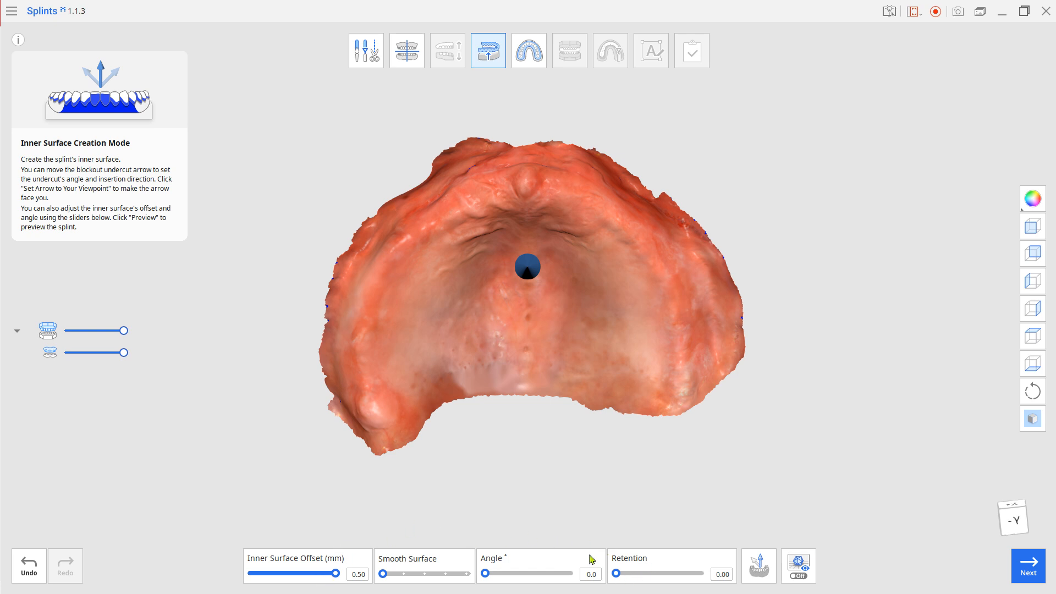
{"action": "mouse_move", "coordinate": [649, 388]}
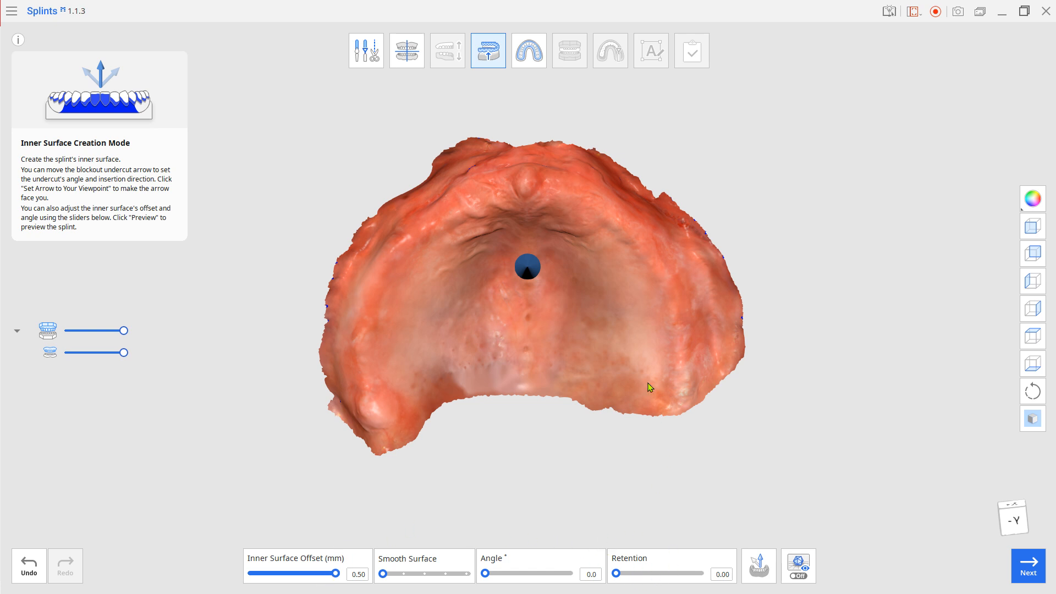
{"action": "left_click", "coordinate": [529, 50]}
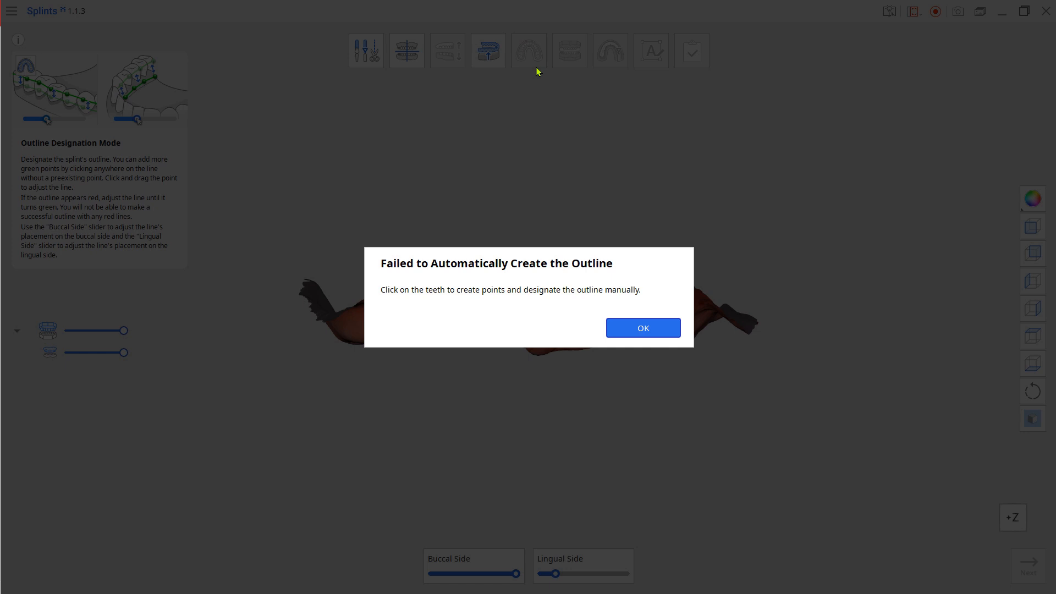
Step: Dismiss the automatic outline failure and place the horseshoe outline around the maxillary ridge
{"action": "left_click", "coordinate": [641, 328]}
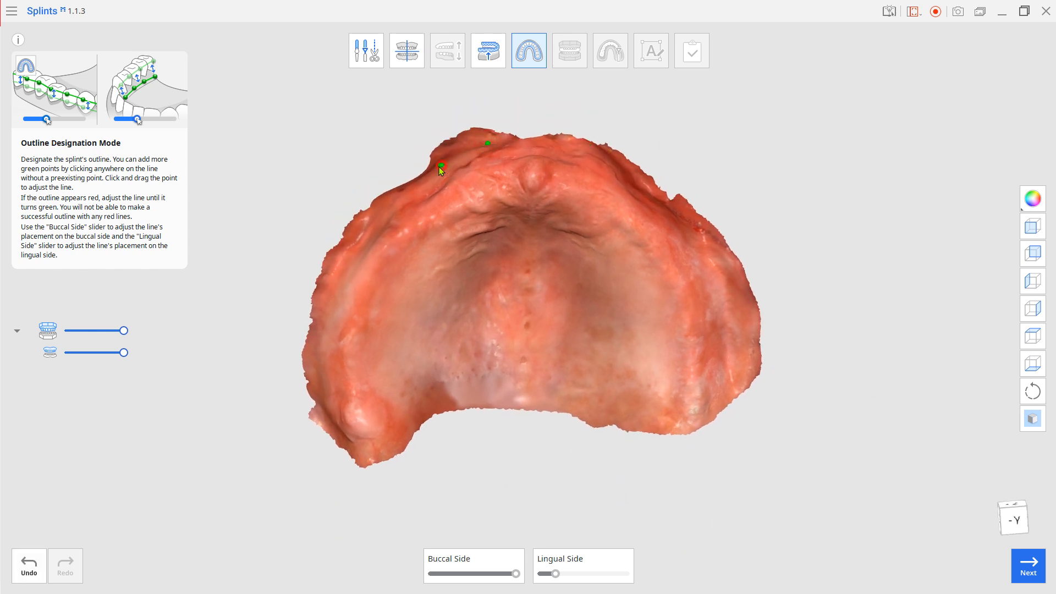
{"action": "left_click_drag", "start_coordinate": [441, 167], "coordinate": [392, 199]}
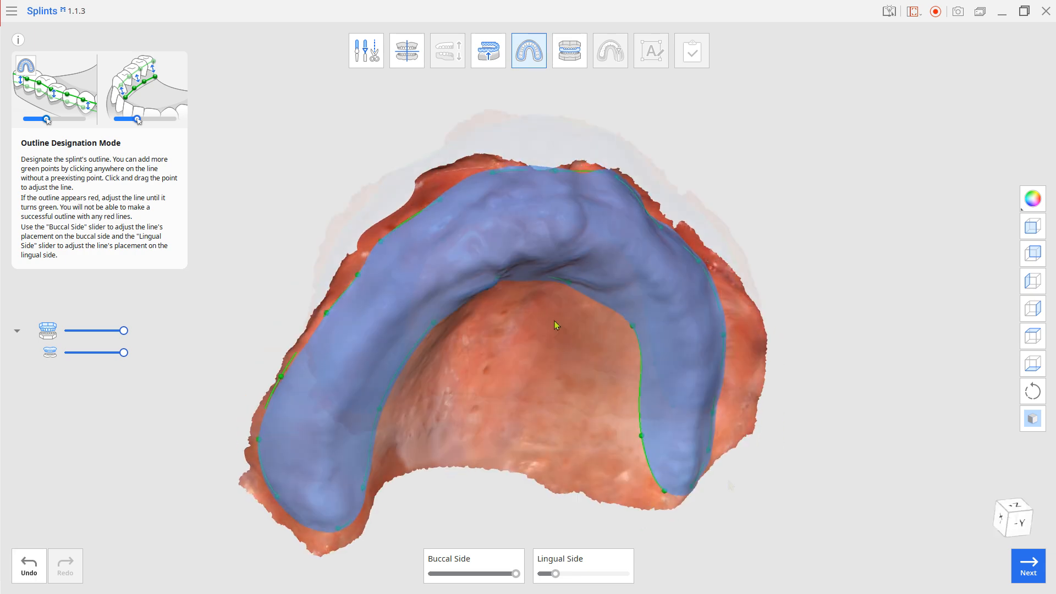
{"action": "mouse_move", "coordinate": [569, 49]}
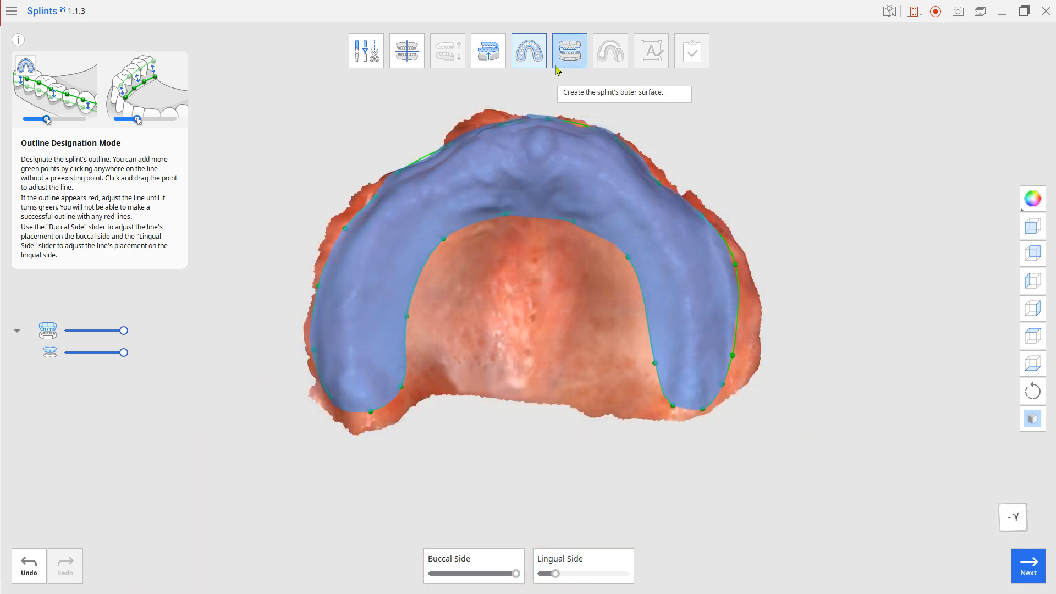
Step: Generate the 0.60 mm outer surface, toggling the Smooth Surface option
{"action": "left_click", "coordinate": [569, 49]}
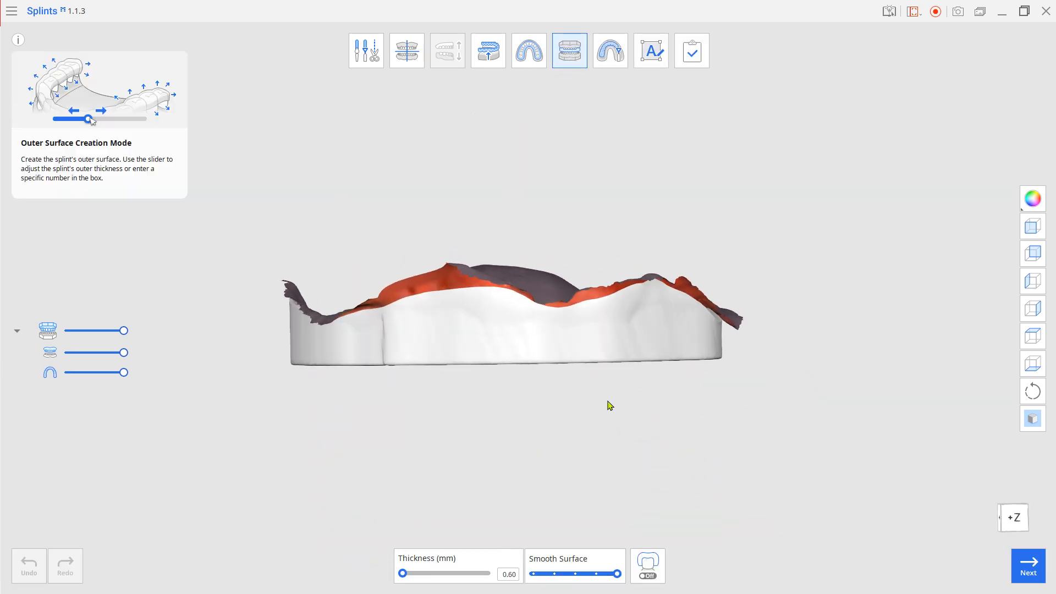
{"action": "left_click", "coordinate": [647, 566]}
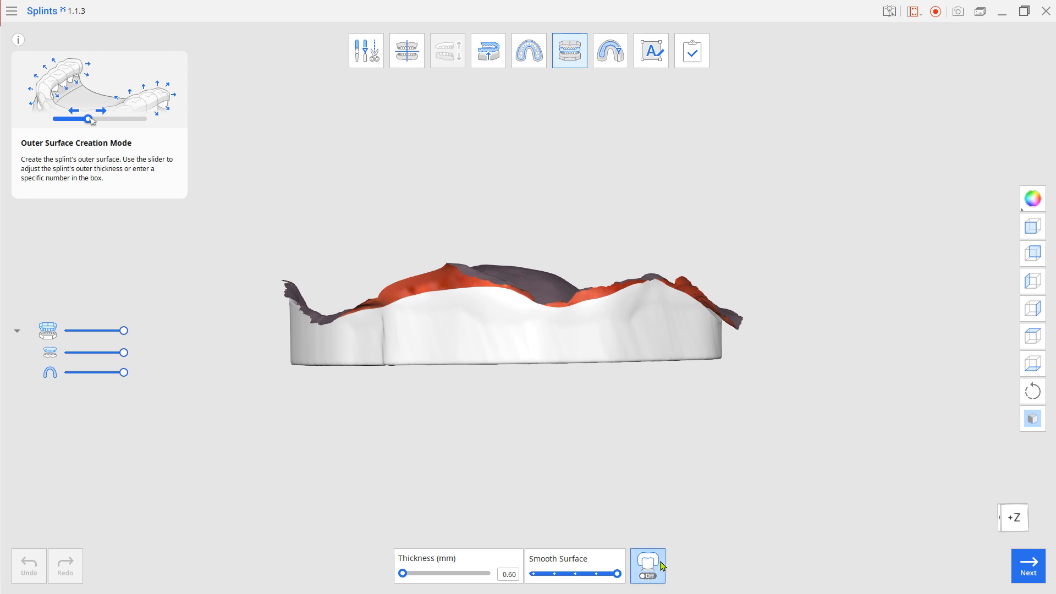
{"action": "left_click", "coordinate": [647, 566]}
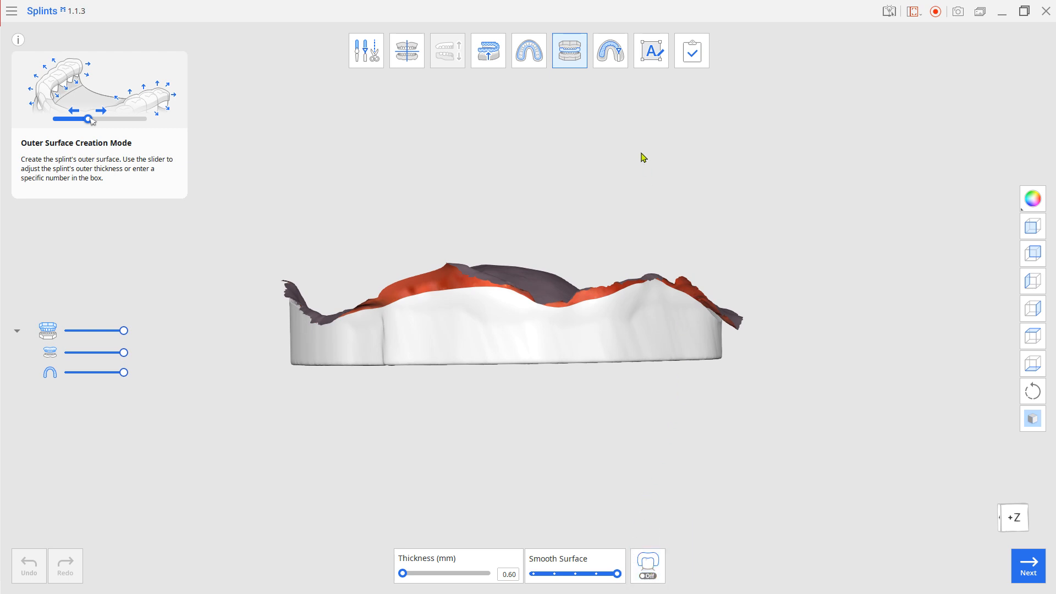
{"action": "mouse_move", "coordinate": [608, 51]}
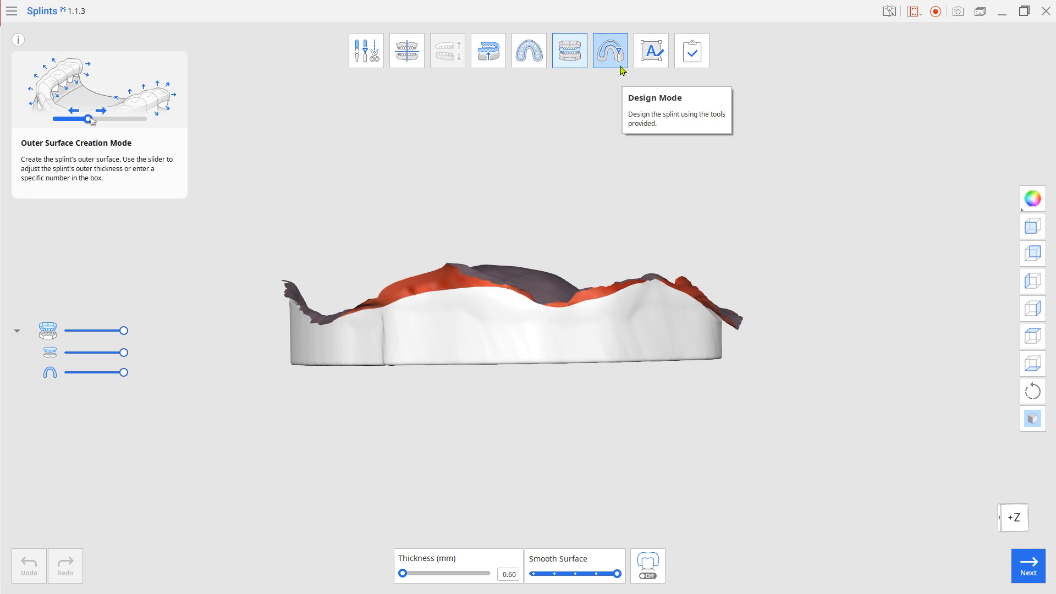
Step: Advance to Design Mode and rotate the white horseshoe splint to inspect it
{"action": "left_click", "coordinate": [608, 50]}
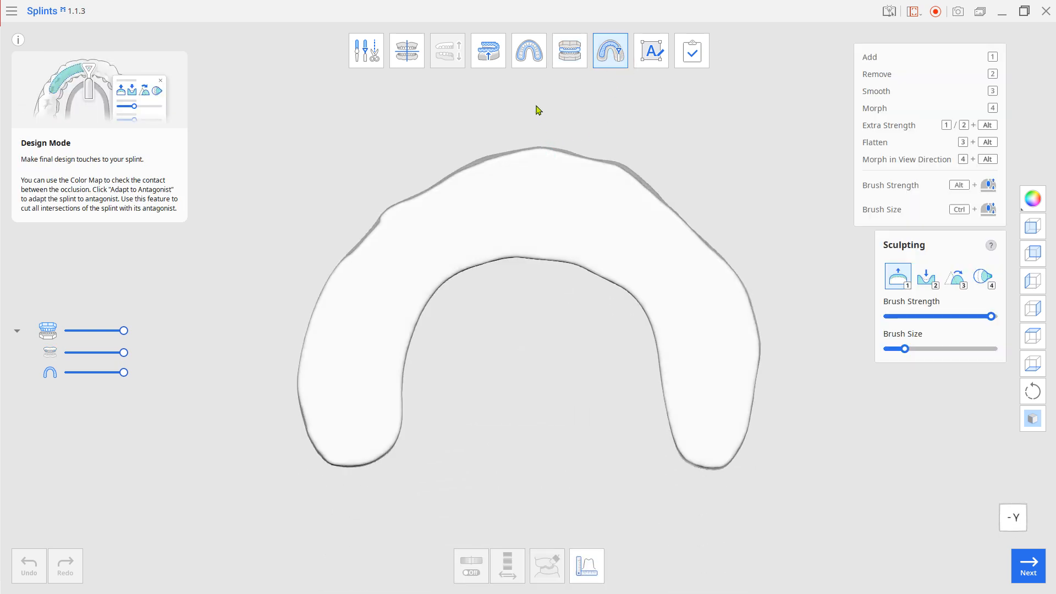
{"action": "left_click_drag", "start_coordinate": [538, 110], "coordinate": [418, 412]}
{"action": "type", "text": "Initial Bite Rim"}
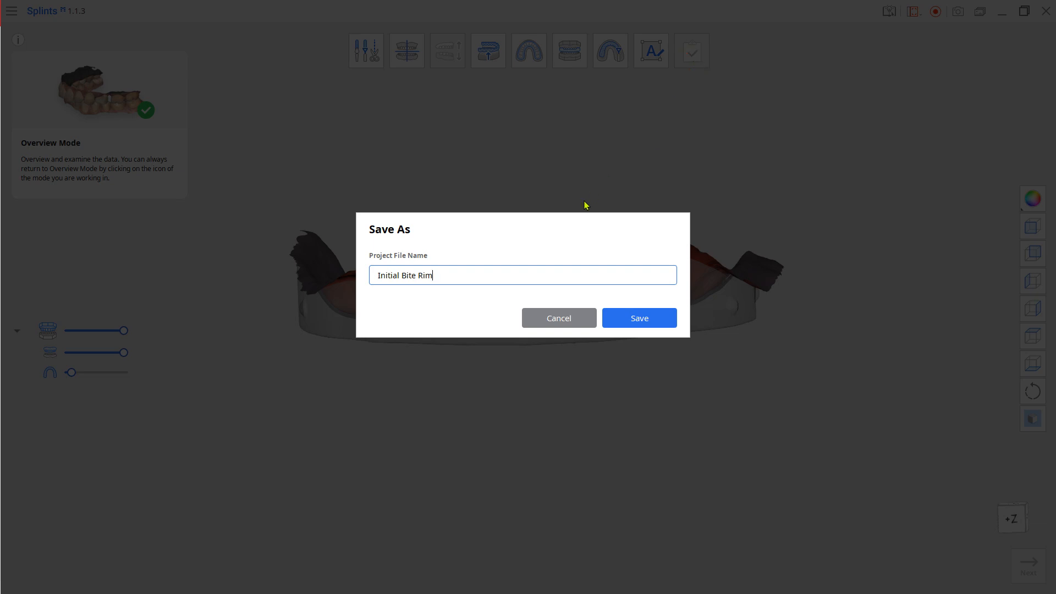
Step: Save the project as 'Initial Bite Rim', relaunch Splints and assign only the mandible base
{"action": "left_click", "coordinate": [638, 317]}
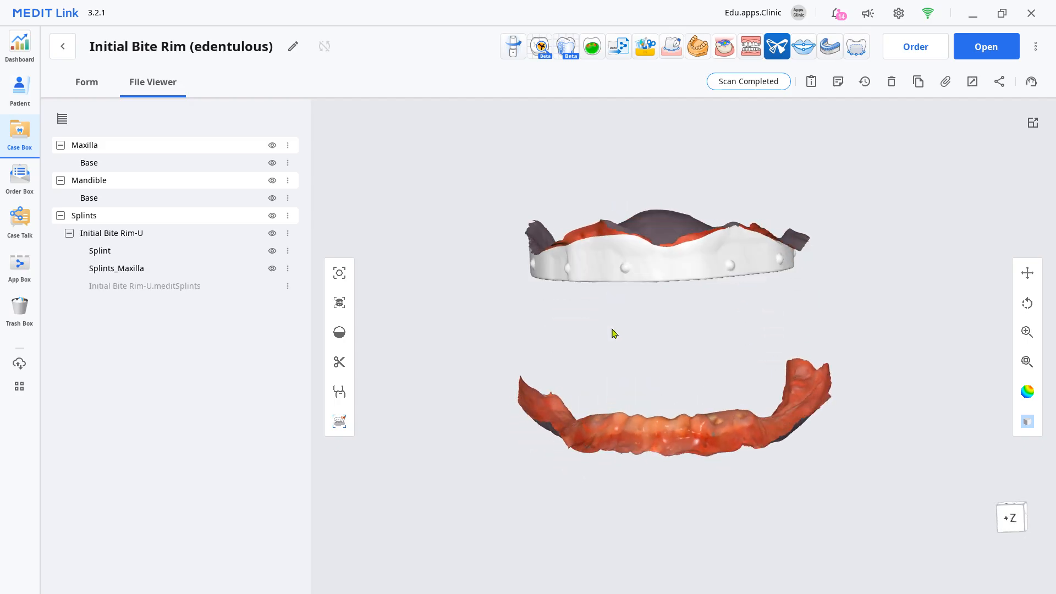
{"action": "mouse_move", "coordinate": [830, 46]}
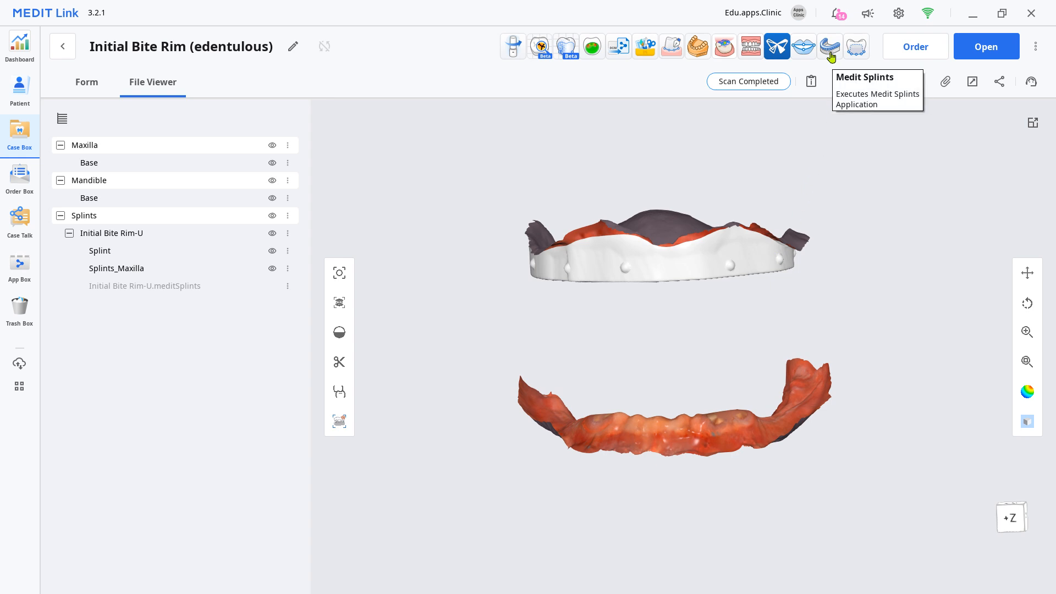
{"action": "left_click", "coordinate": [830, 46]}
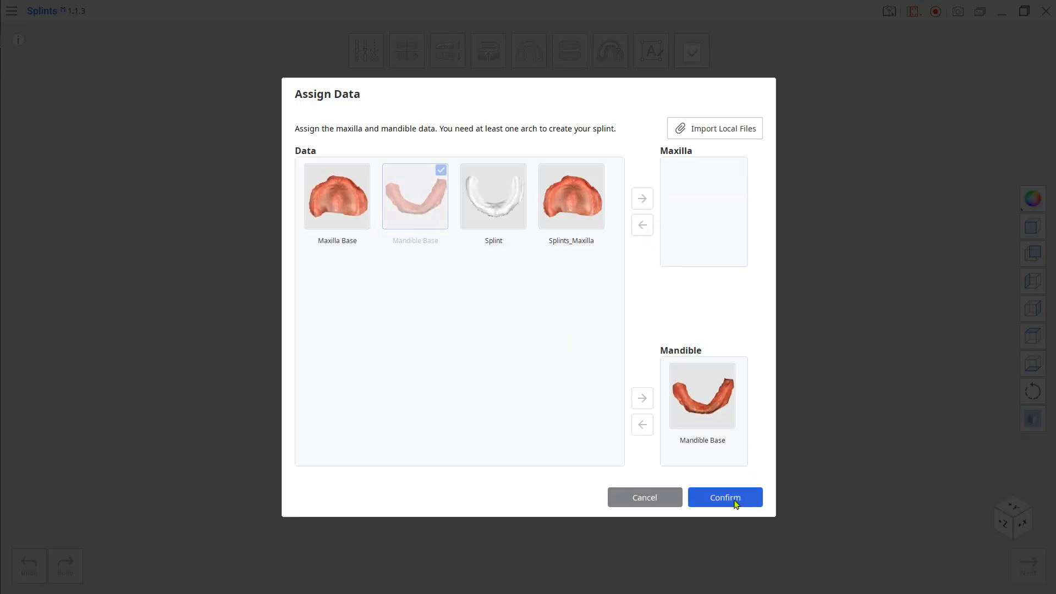
{"action": "left_click", "coordinate": [725, 497]}
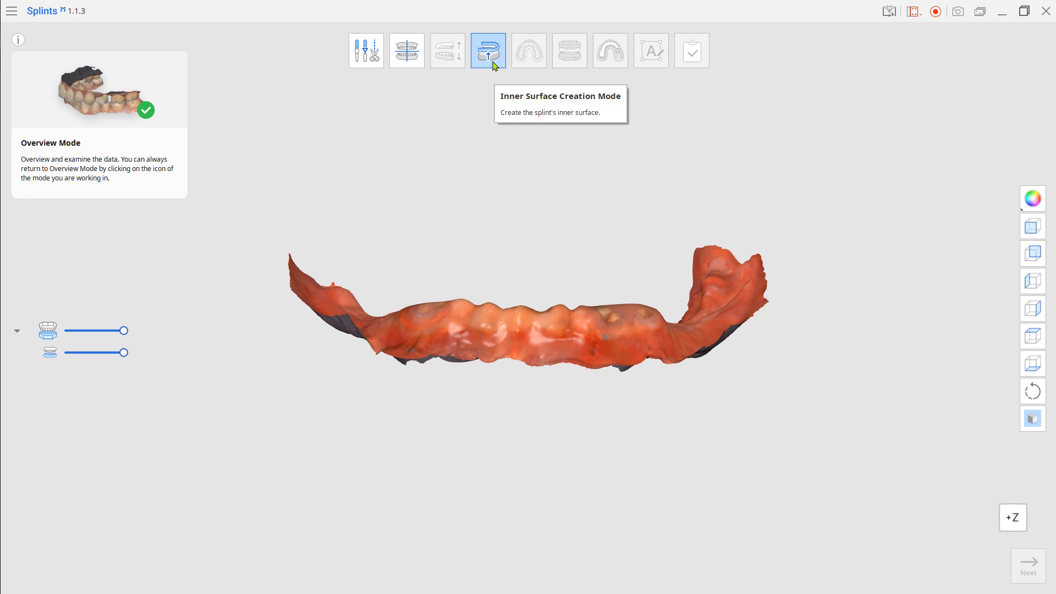
Step: Create the lower splint's inner surface and outline, then its 0.60 mm outer surface
{"action": "left_click", "coordinate": [487, 49]}
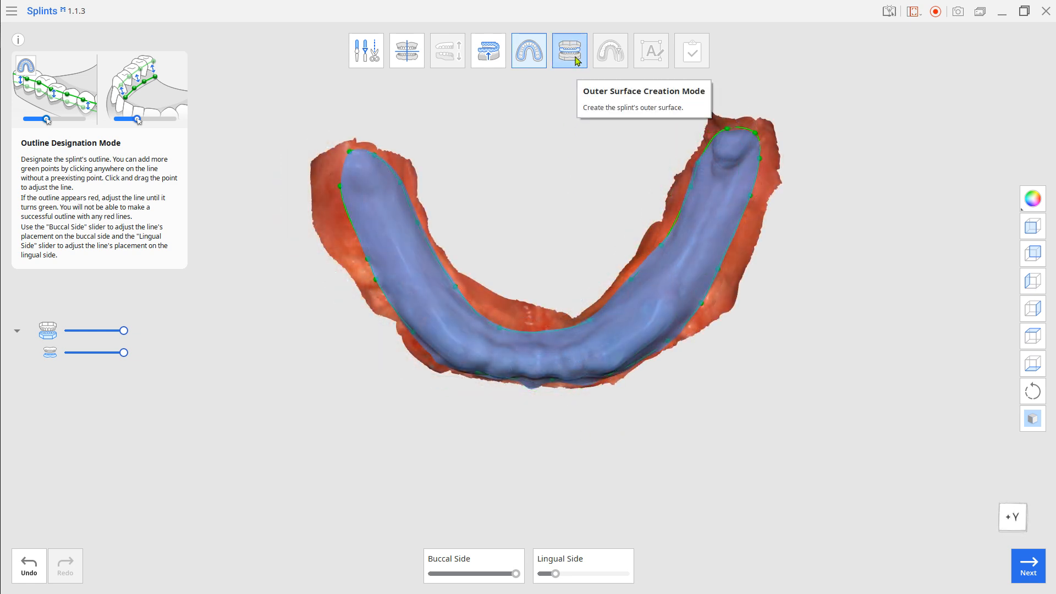
{"action": "left_click", "coordinate": [569, 50]}
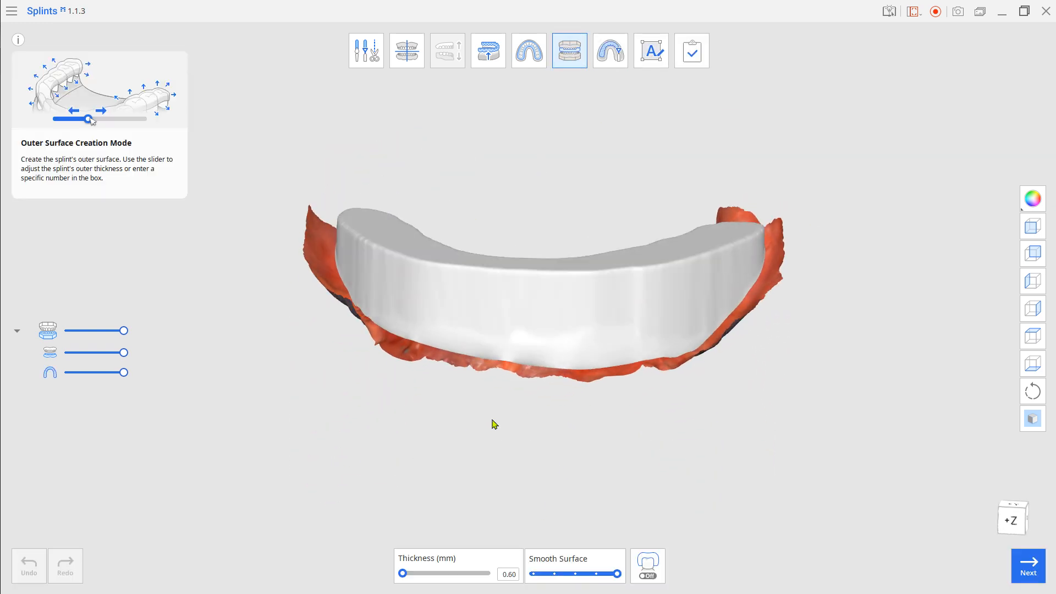
Step: Make the lower splint see-through in Design Mode and finish to save as 'Initial Bite Rim'
{"action": "left_click", "coordinate": [609, 50]}
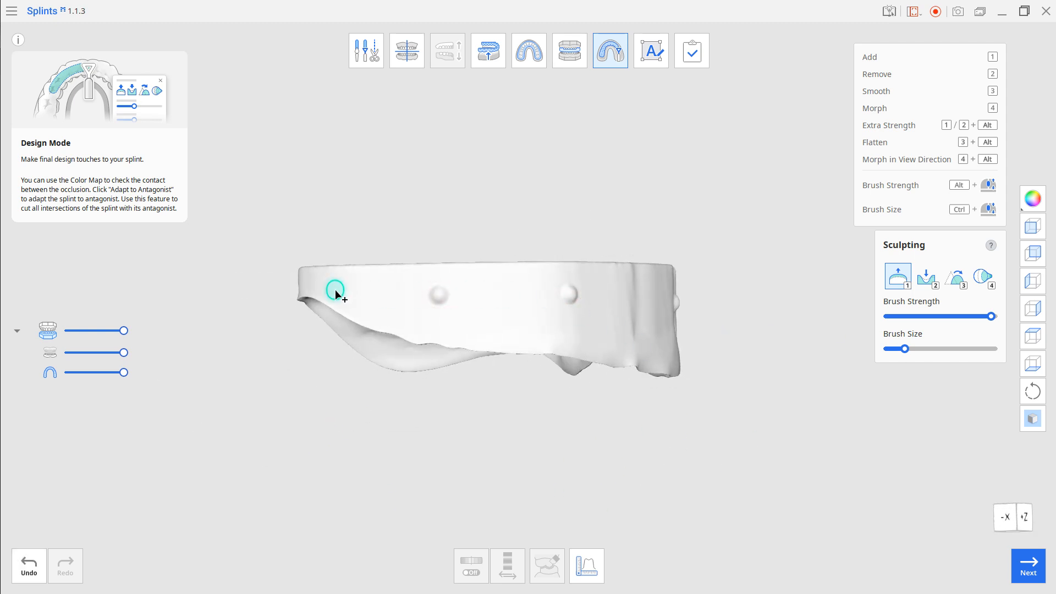
{"action": "left_click_drag", "start_coordinate": [125, 371], "coordinate": [67, 372]}
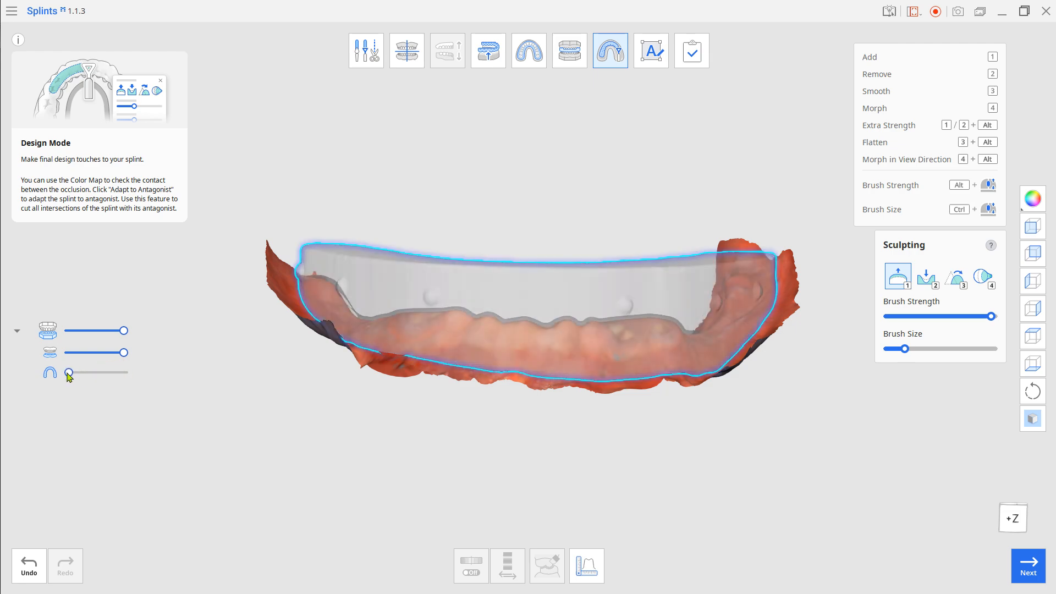
{"action": "left_click", "coordinate": [691, 50]}
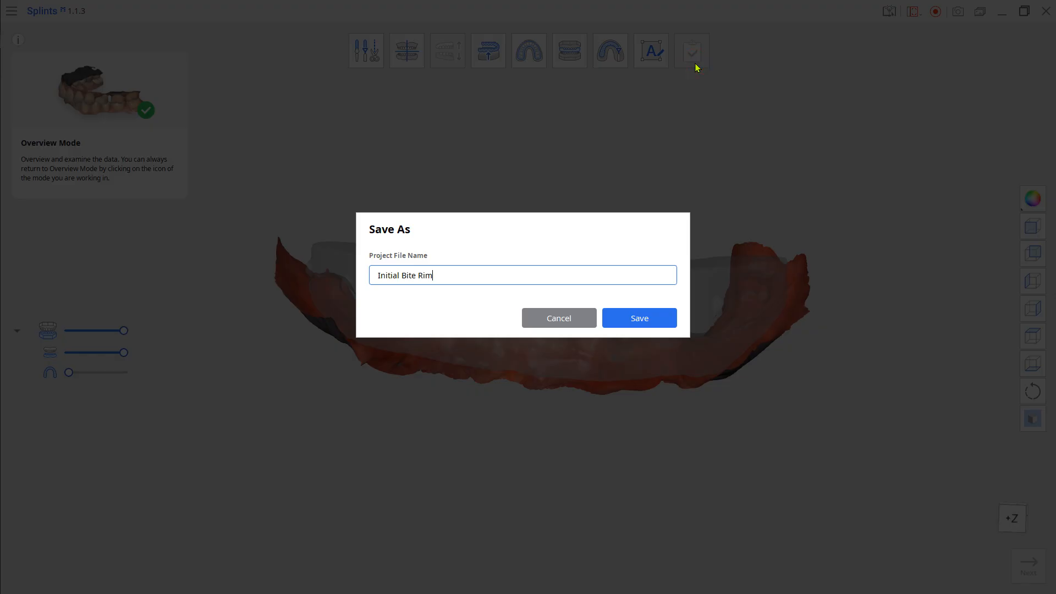
Step: Save the lower rim as 'Initial Bite Rim' and launch Medit Design for the case
{"action": "left_click", "coordinate": [639, 317]}
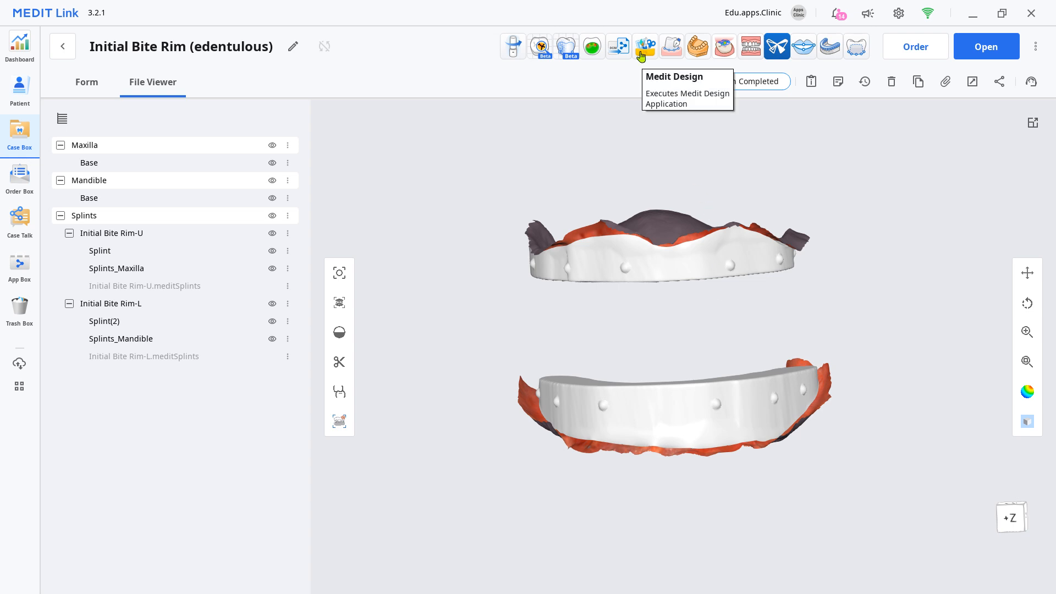
{"action": "left_click", "coordinate": [645, 46]}
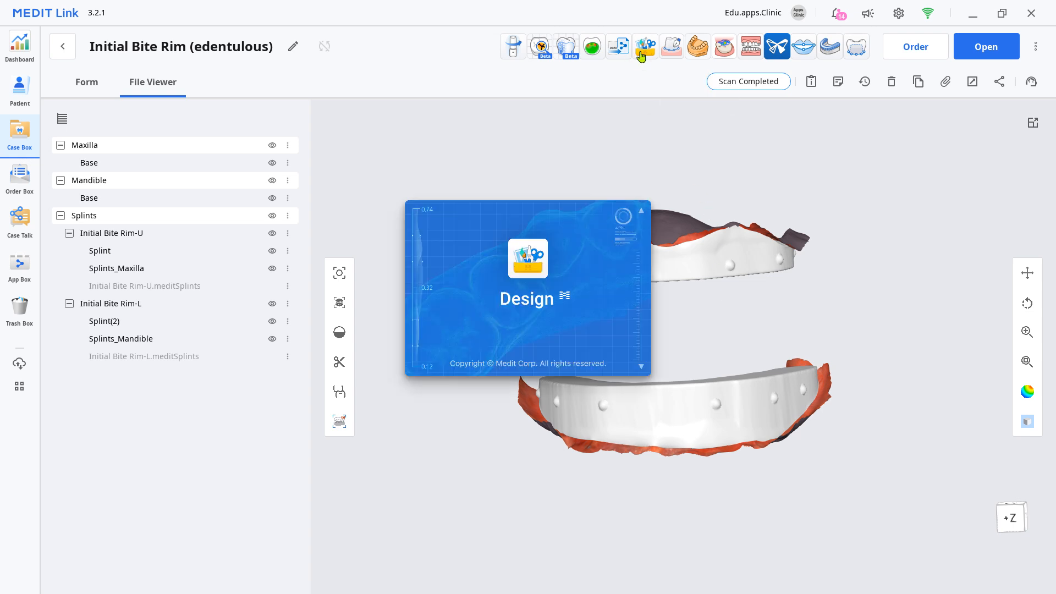
{"action": "left_click", "coordinate": [643, 46]}
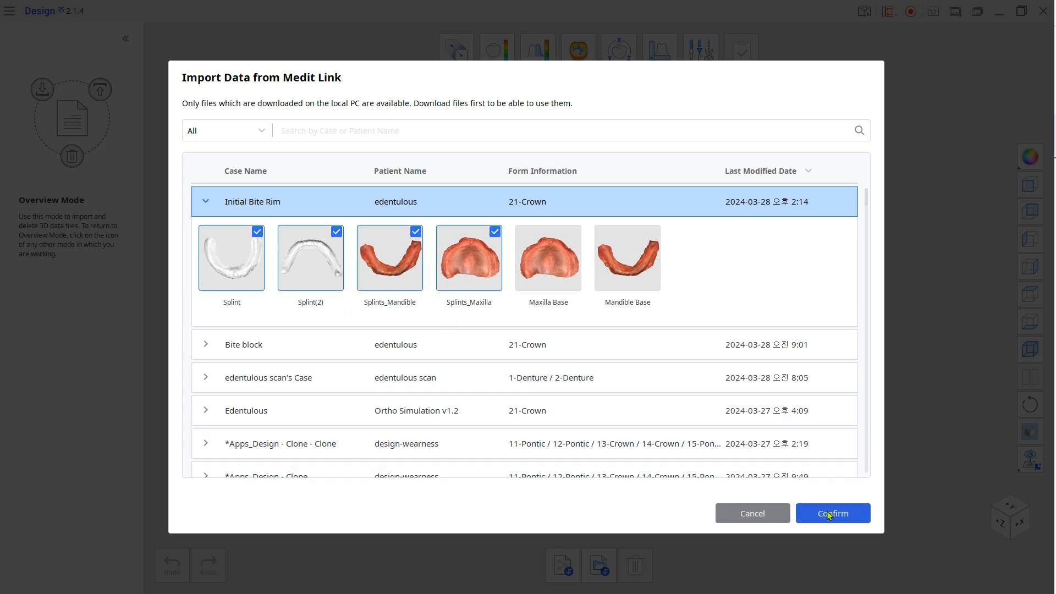
Step: Import both splints and both scans, then select the upper splint and maxilla scan to transform
{"action": "left_click", "coordinate": [832, 512]}
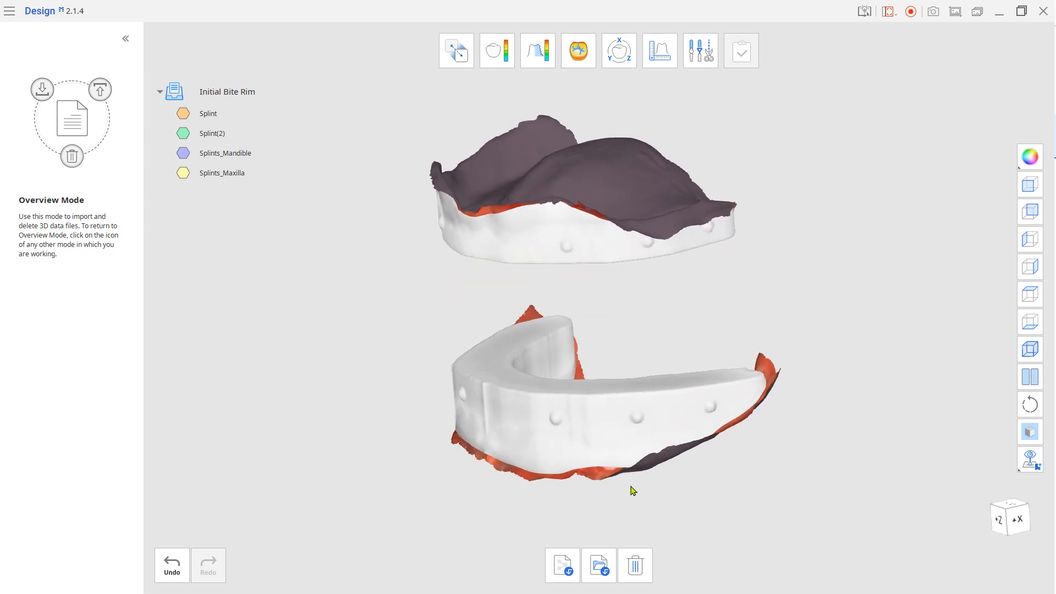
{"action": "left_click", "coordinate": [617, 51]}
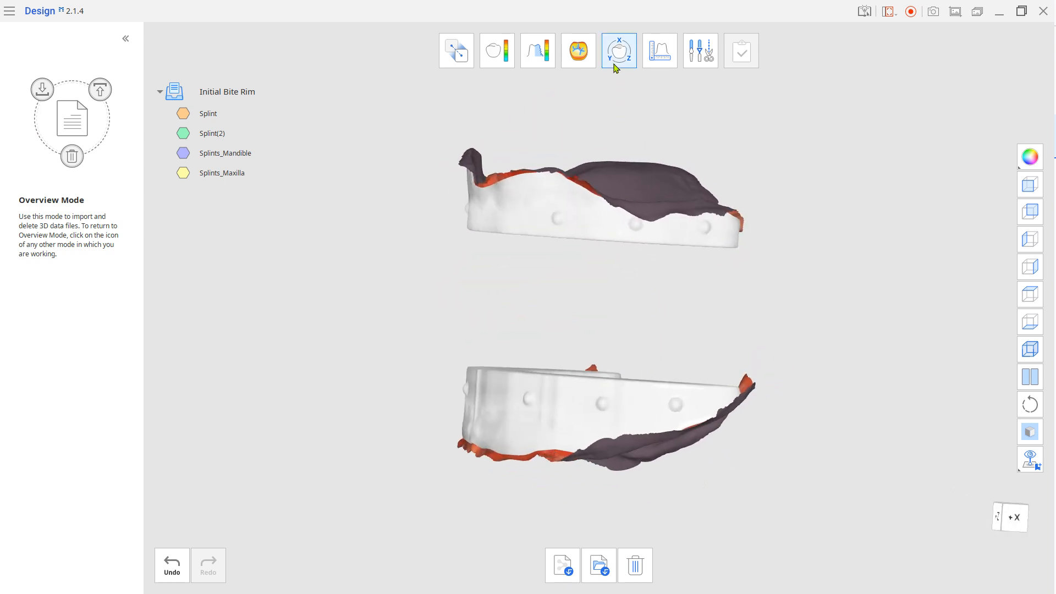
{"action": "left_click", "coordinate": [617, 50]}
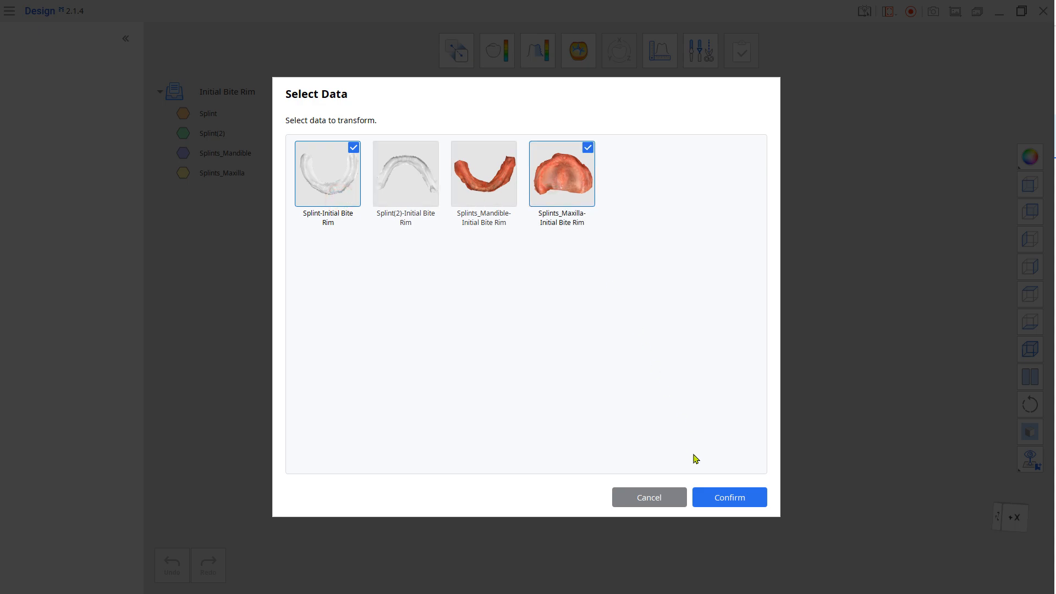
Step: Confirm the upper splint and maxilla scan as the data to move with the 3D manipulator
{"action": "left_click", "coordinate": [729, 497]}
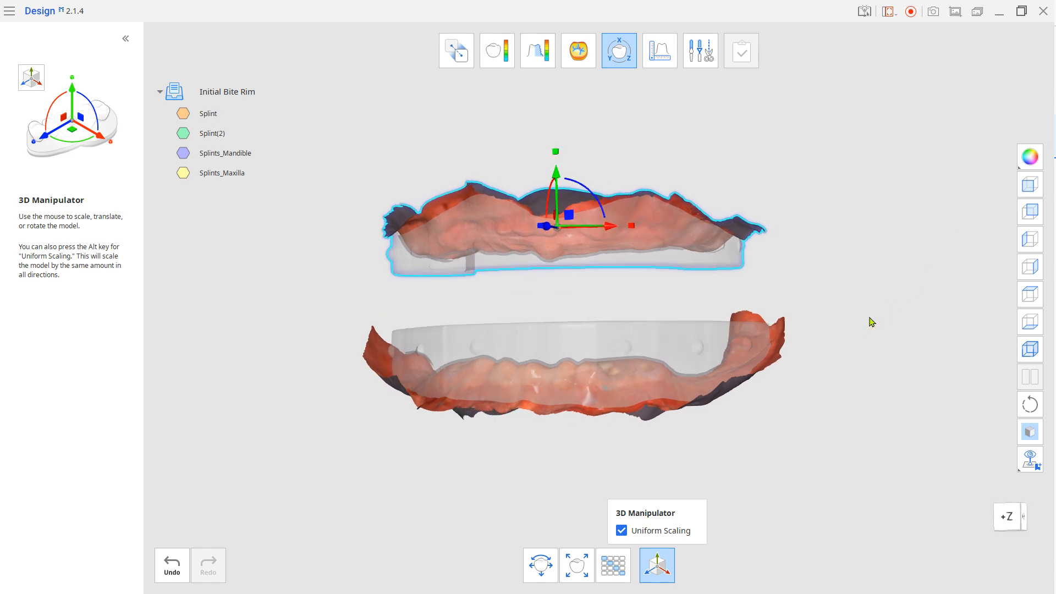
{"action": "mouse_move", "coordinate": [701, 49]}
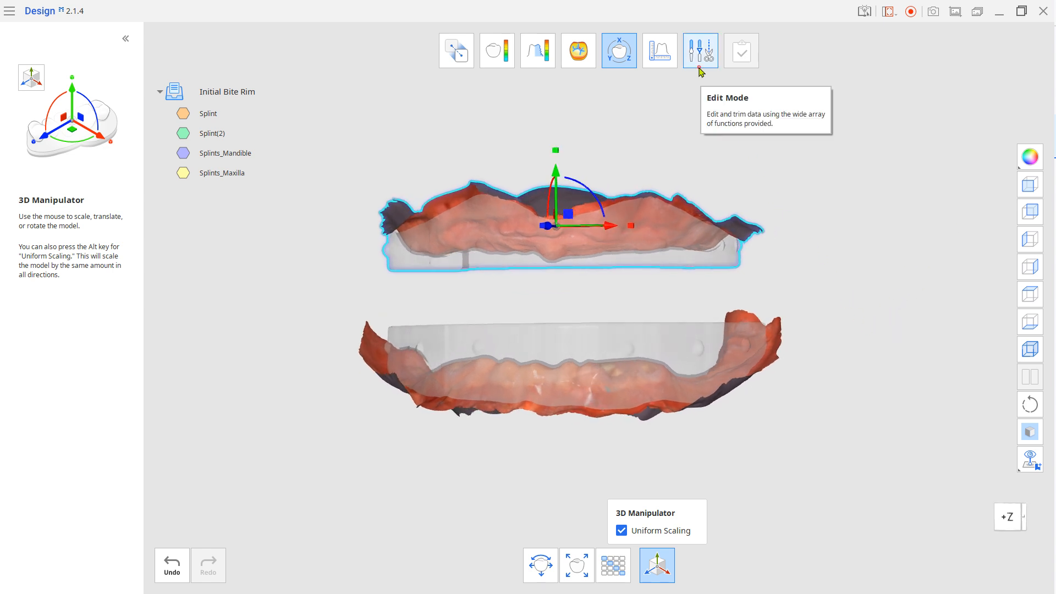
Step: Enter Edit Mode and inspect the upper splint's underside, then show the lower splint alone
{"action": "left_click", "coordinate": [700, 50]}
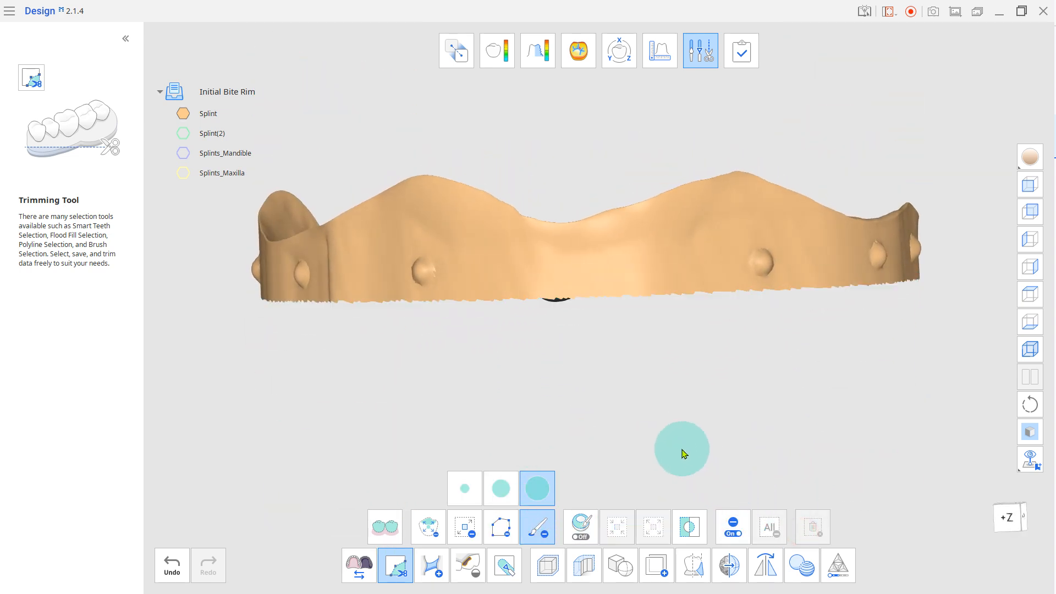
{"action": "left_click_drag", "start_coordinate": [681, 449], "coordinate": [562, 241]}
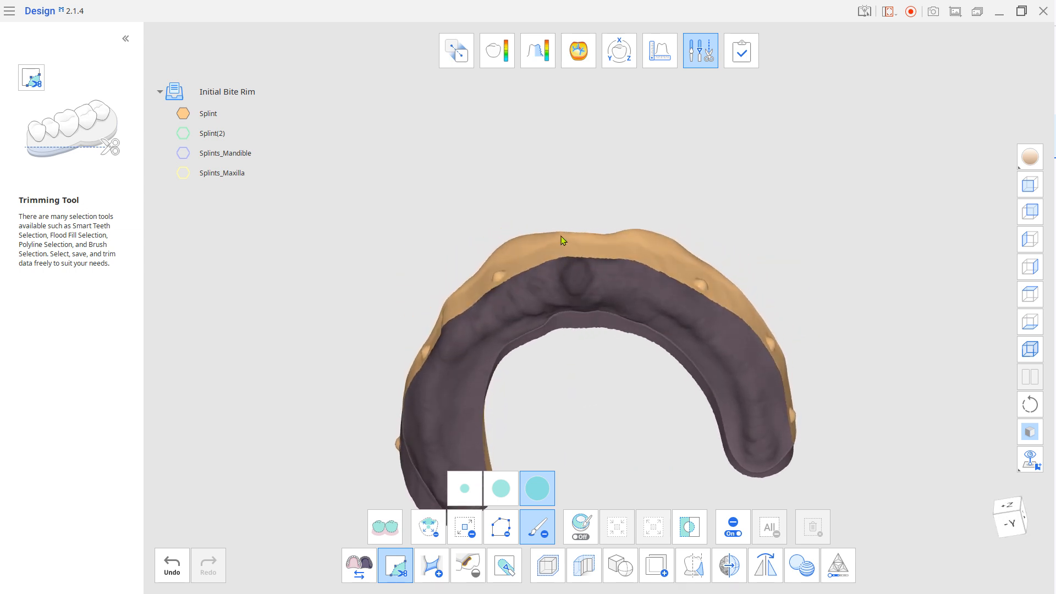
{"action": "left_click", "coordinate": [208, 114]}
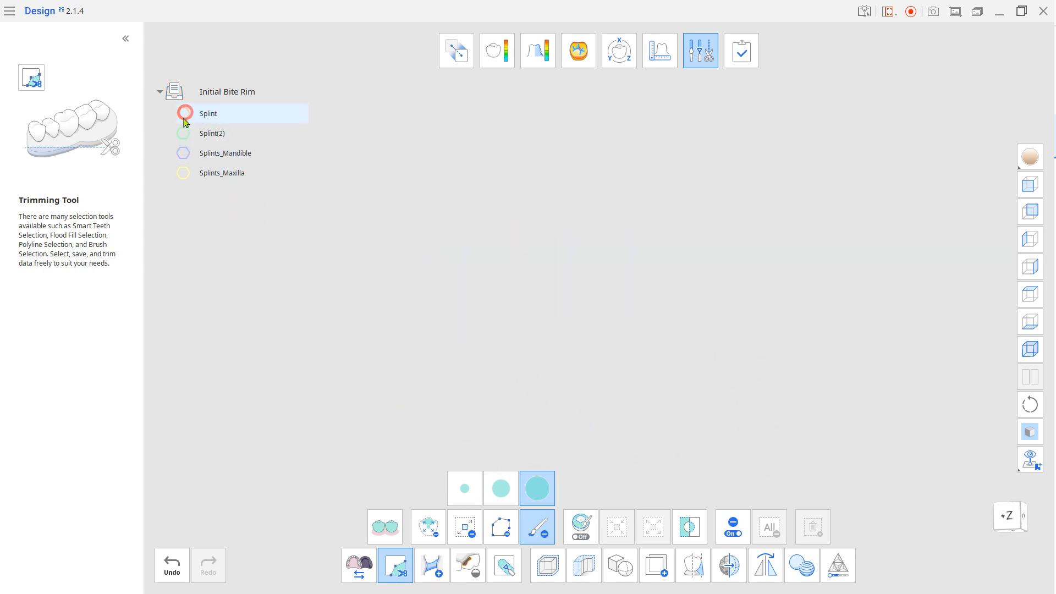
{"action": "left_click", "coordinate": [212, 133]}
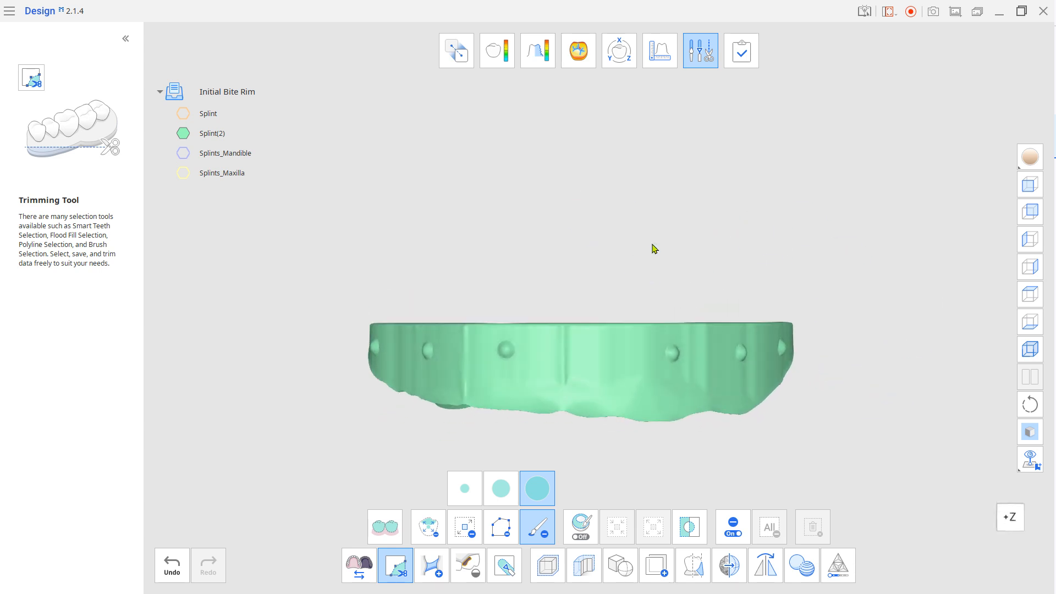
Step: Inspect inside the lower splint and pick both splints for combining
{"action": "left_click", "coordinate": [500, 527]}
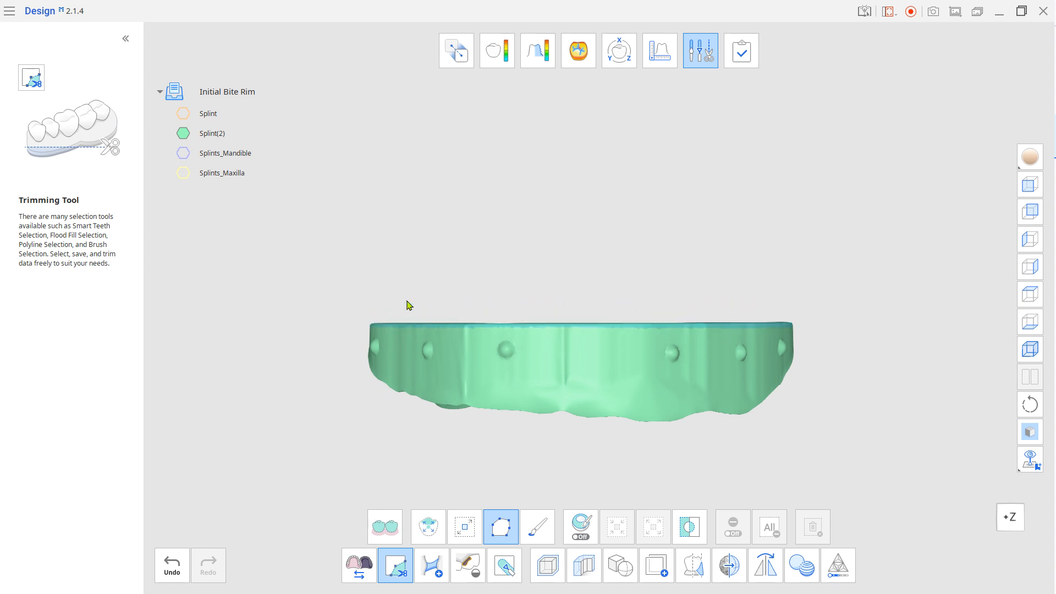
{"action": "left_click_drag", "start_coordinate": [406, 305], "coordinate": [583, 420]}
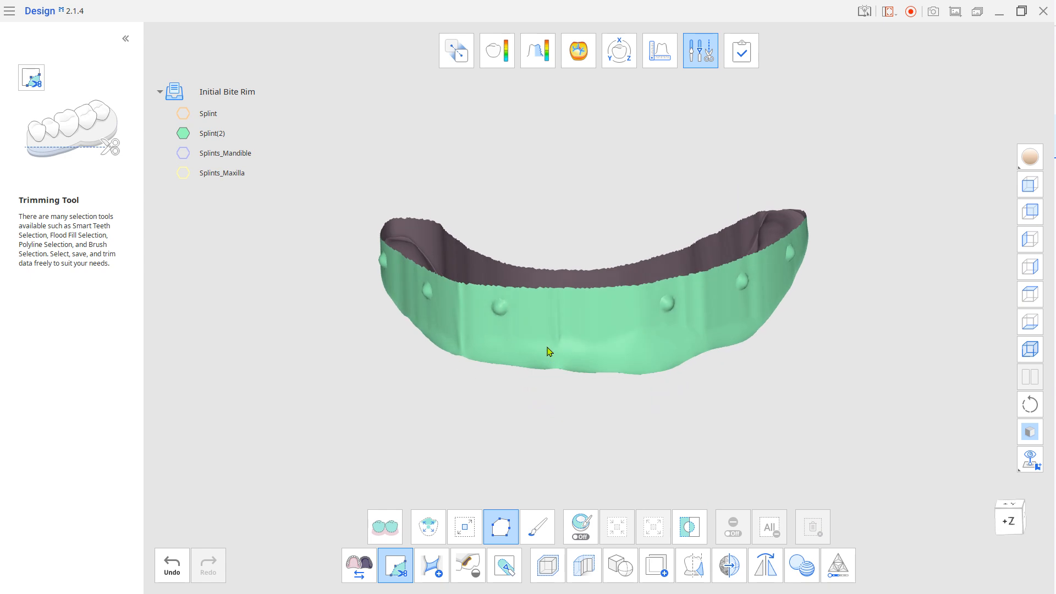
{"action": "left_click", "coordinate": [182, 114]}
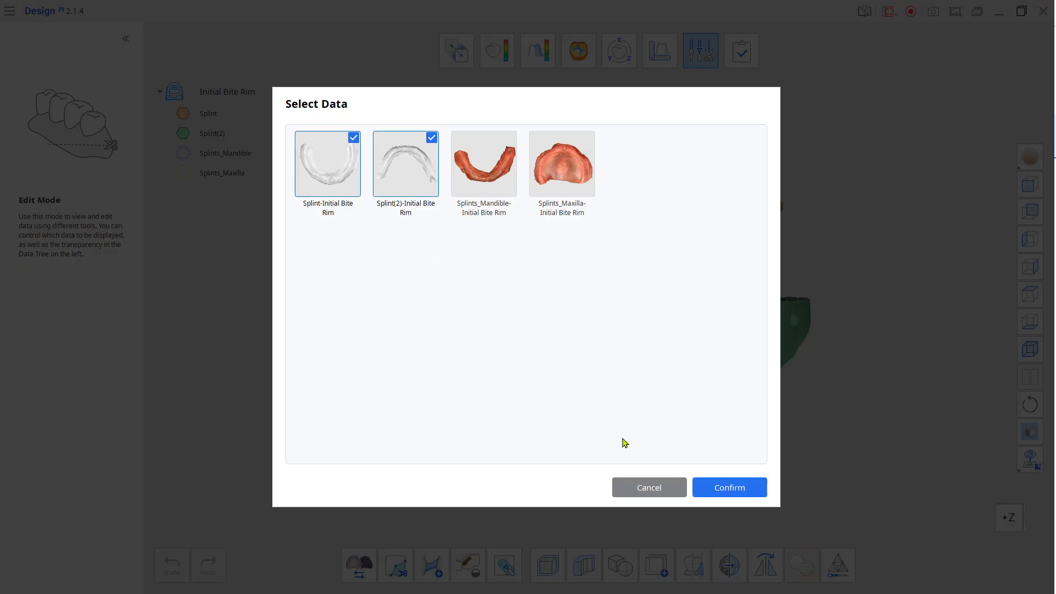
Step: Combine the two splints into one mesh and bridge the rim boundaries across the gap
{"action": "left_click", "coordinate": [728, 487]}
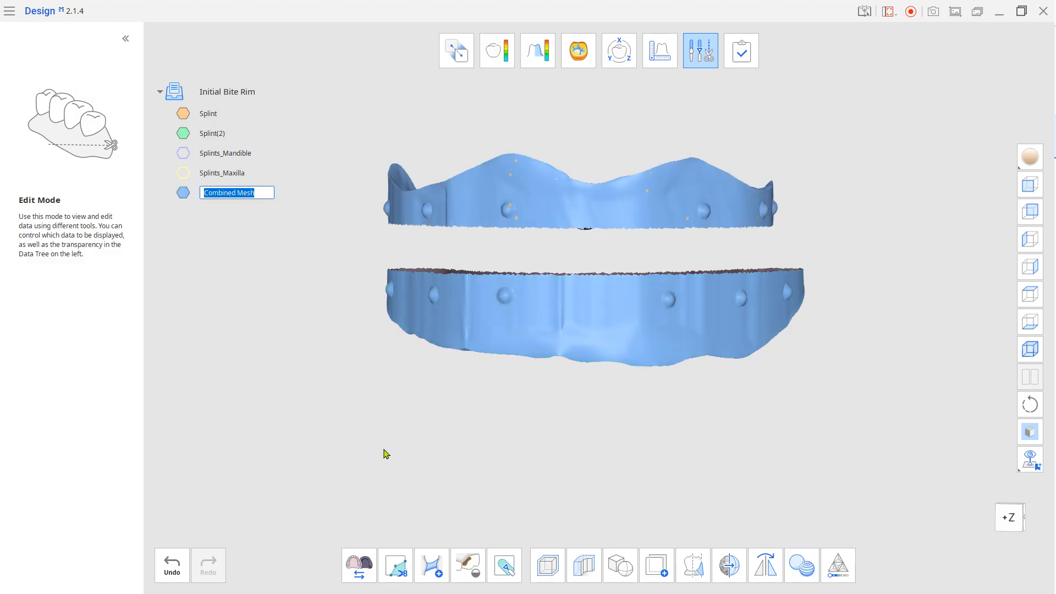
{"action": "left_click", "coordinate": [469, 565]}
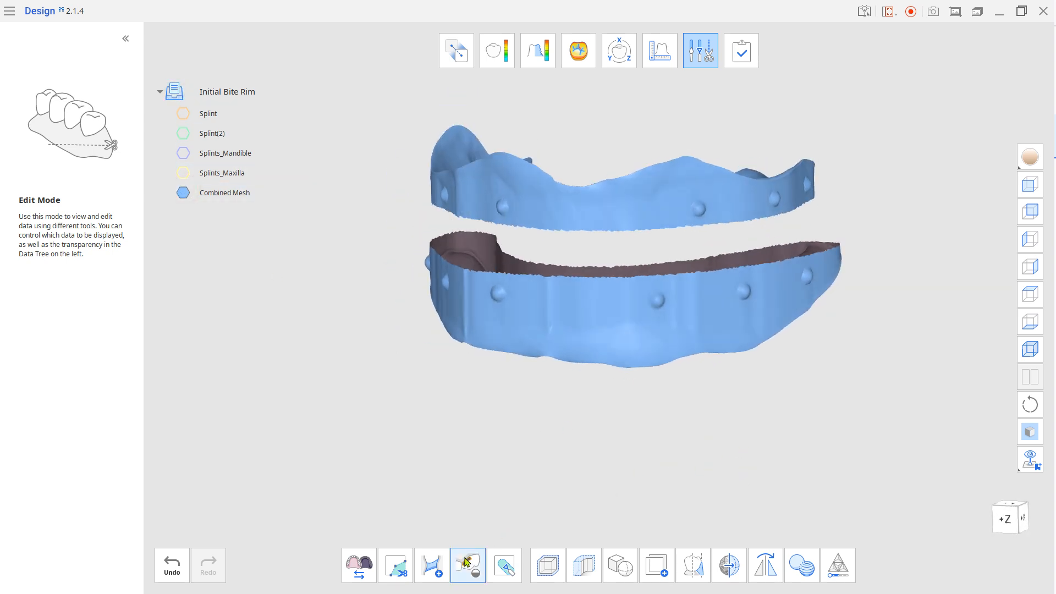
{"action": "left_click", "coordinate": [431, 566]}
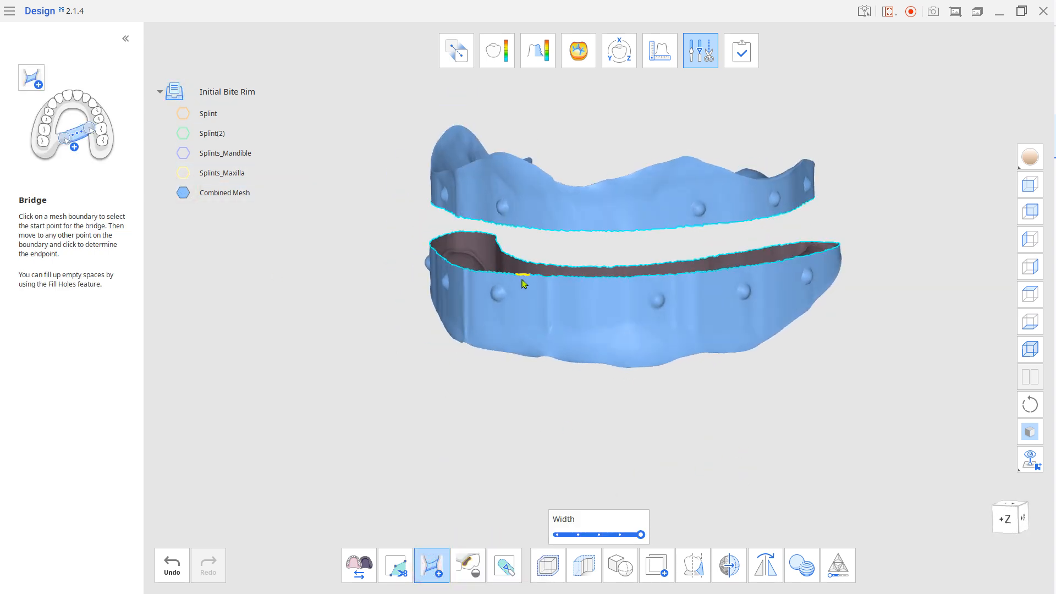
{"action": "left_click", "coordinate": [524, 276]}
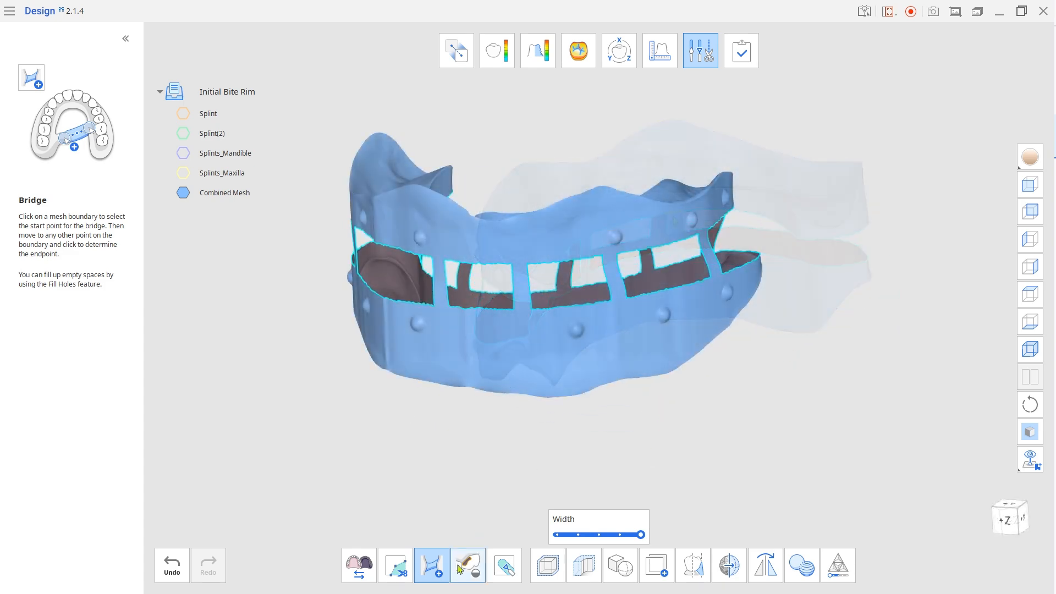
Step: Fill the remaining holes so the bridged rims become one closed combined mesh
{"action": "left_click", "coordinate": [469, 566]}
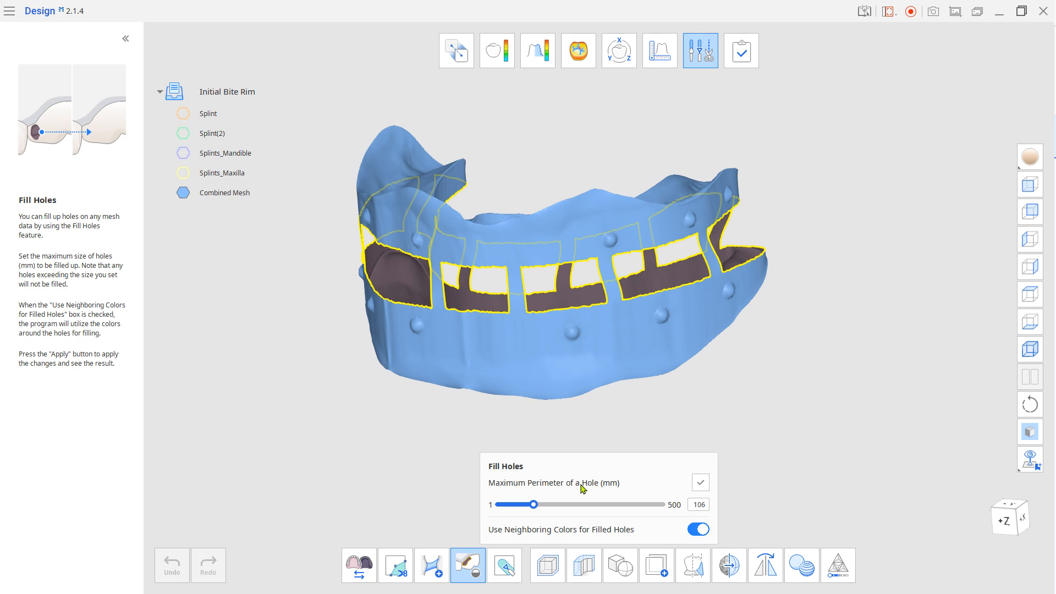
{"action": "left_click", "coordinate": [701, 482]}
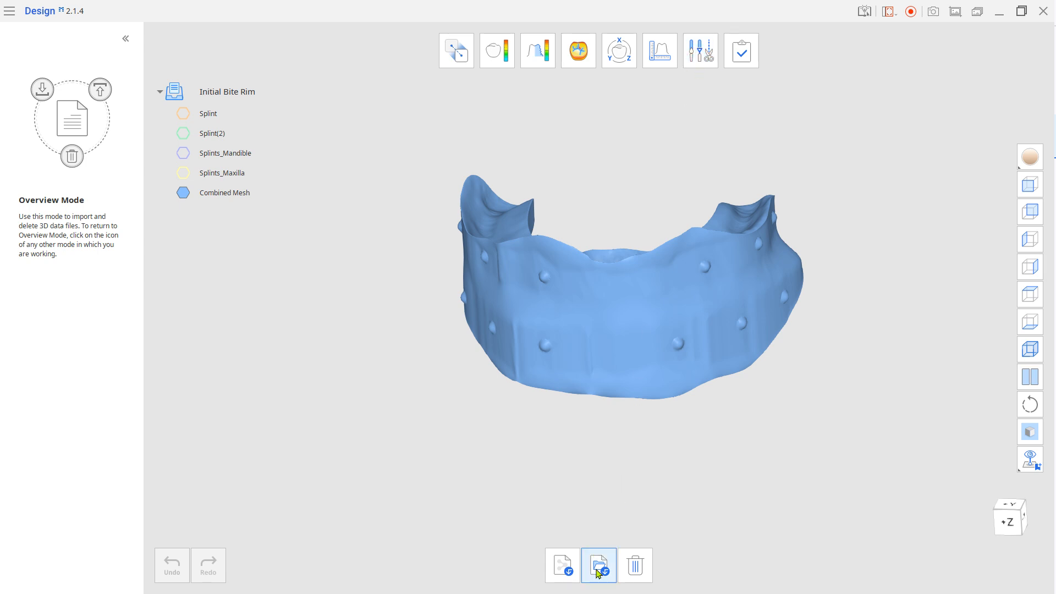
Step: Import the square.stl mesh into the scene
{"action": "left_click", "coordinate": [599, 565]}
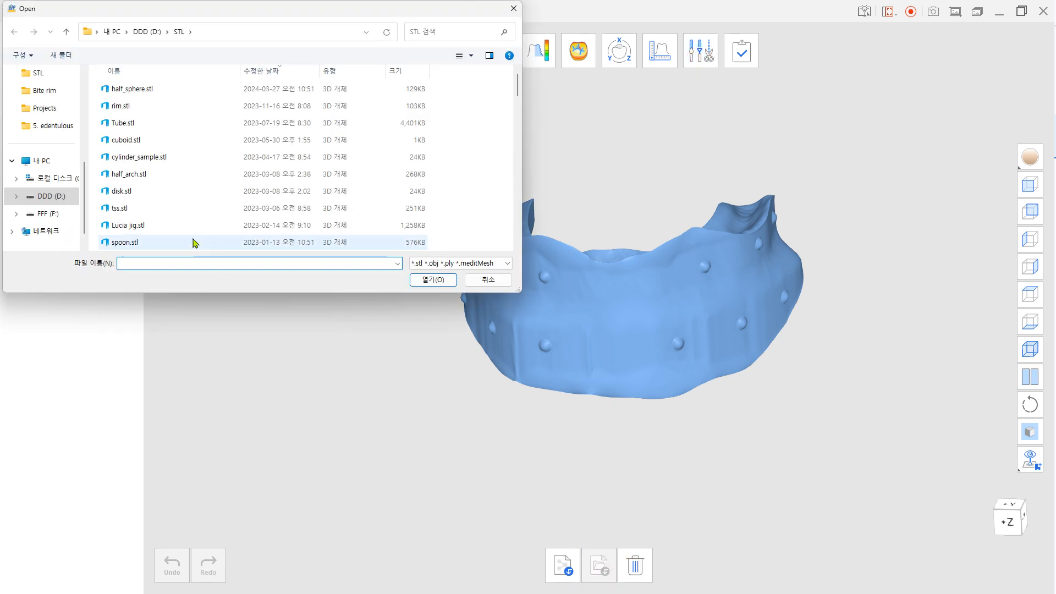
{"action": "scroll", "scroll_direction": "down", "scroll_amount": 3}
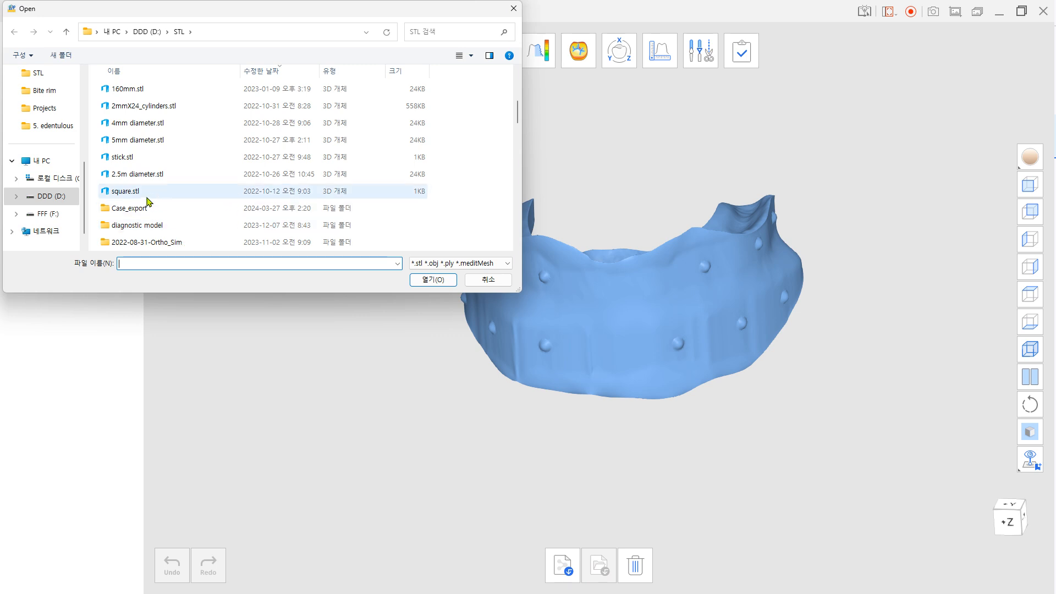
{"action": "left_click", "coordinate": [433, 280]}
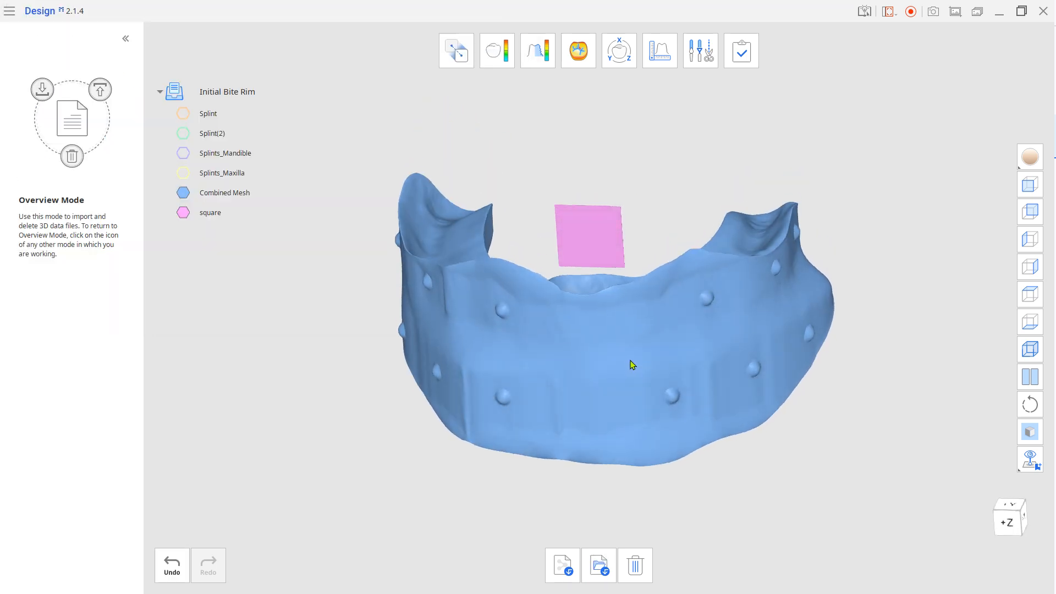
Step: Select the square in Transform and move it down to the occlusal plane between the rims
{"action": "left_click", "coordinate": [617, 49]}
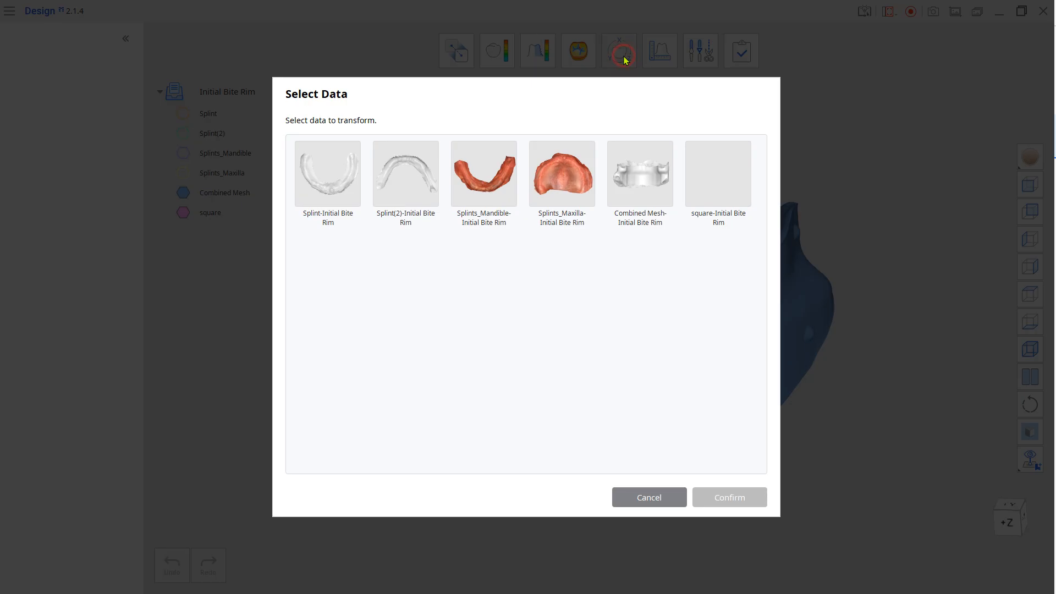
{"action": "left_click", "coordinate": [728, 497]}
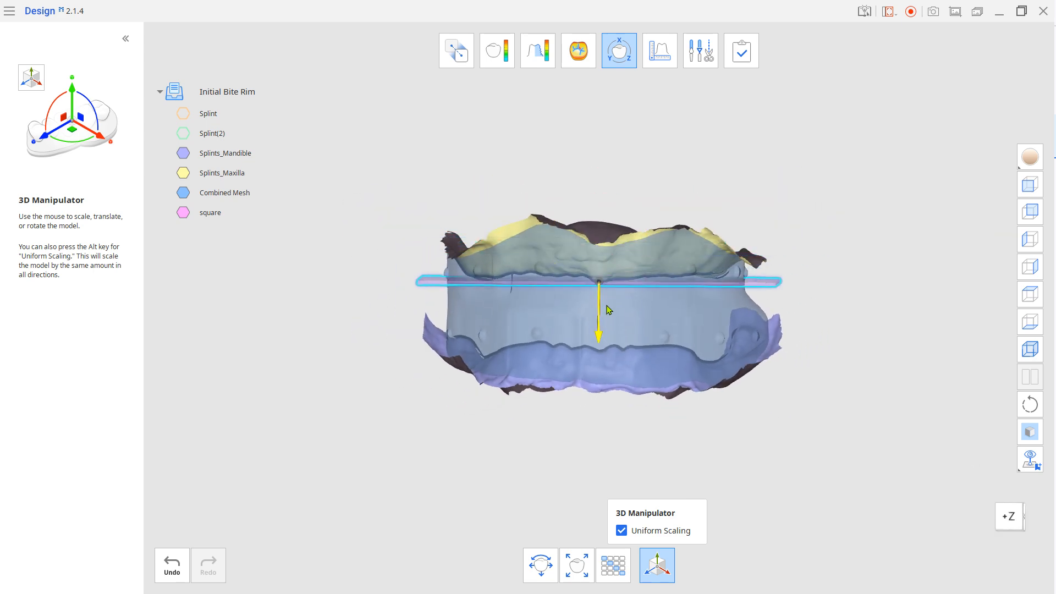
{"action": "left_click_drag", "start_coordinate": [606, 310], "coordinate": [526, 389]}
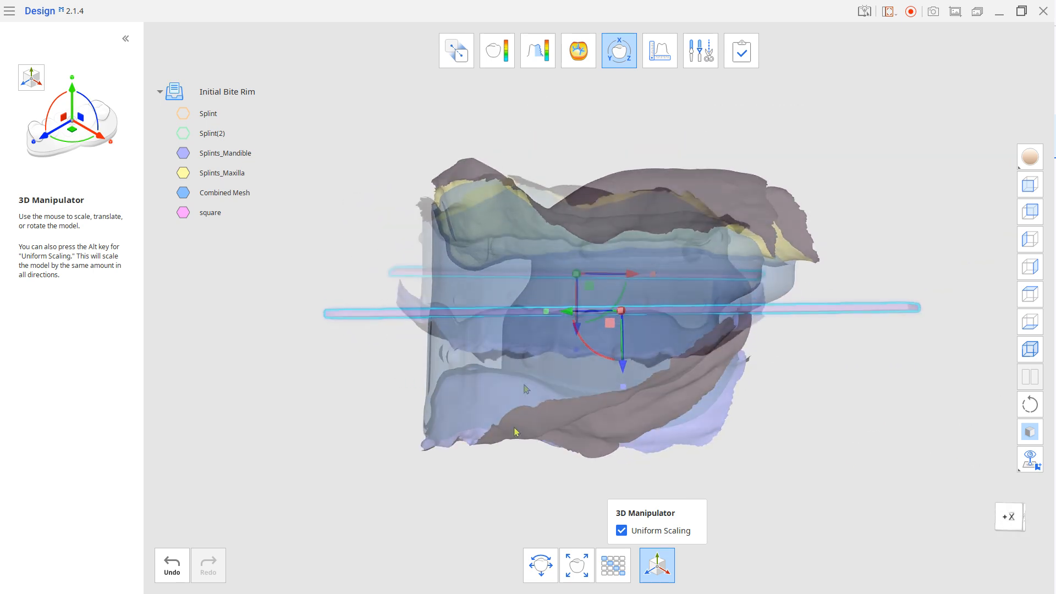
{"action": "left_click", "coordinate": [701, 49]}
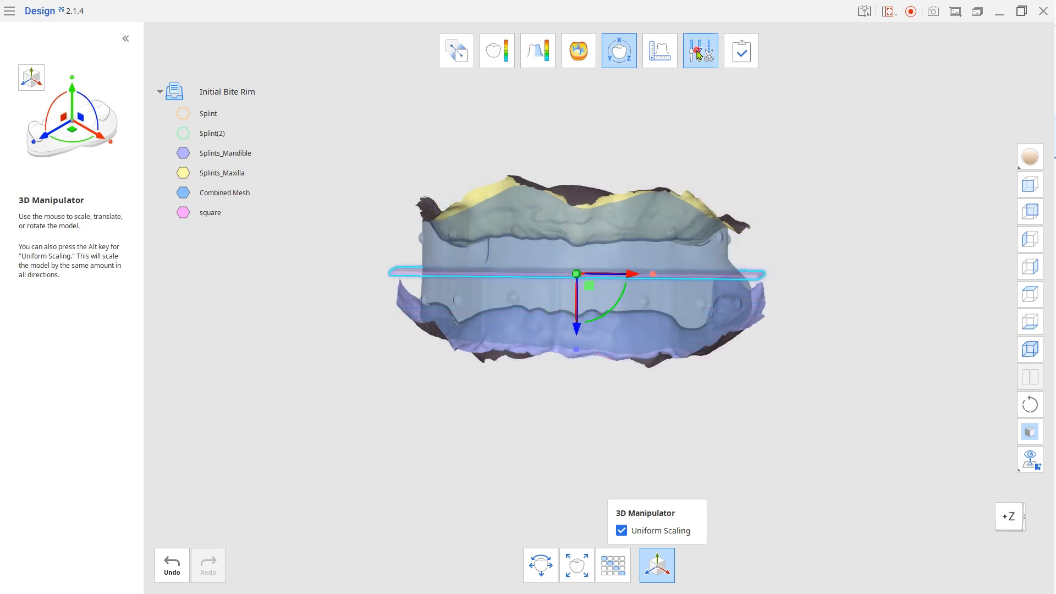
{"action": "left_click", "coordinate": [700, 49]}
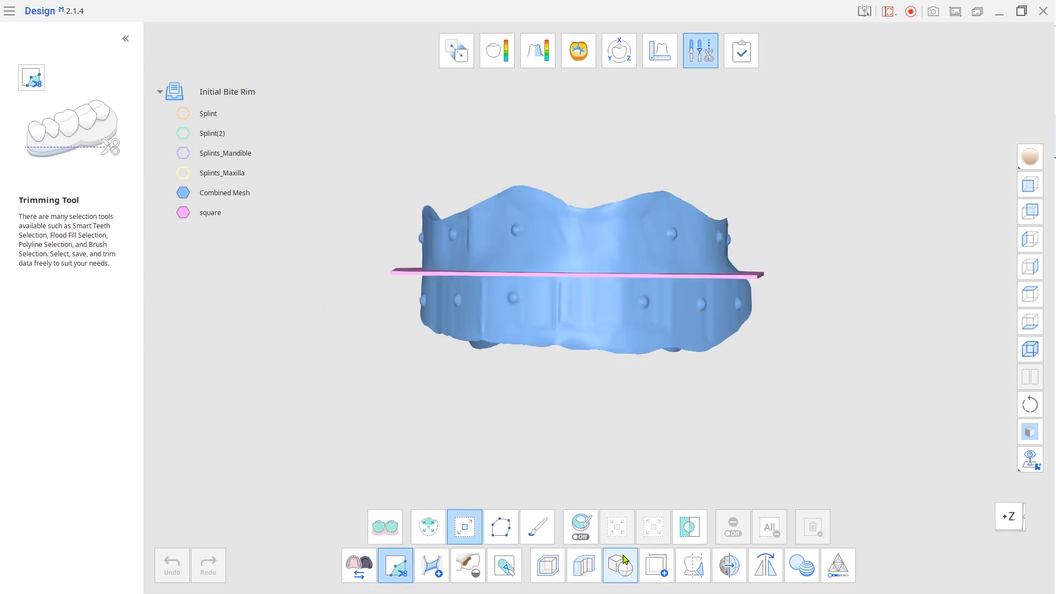
Step: Boolean-cut the Combined Mesh (A) with the square (B) to create the grooved Cut Mesh
{"action": "left_click", "coordinate": [619, 565]}
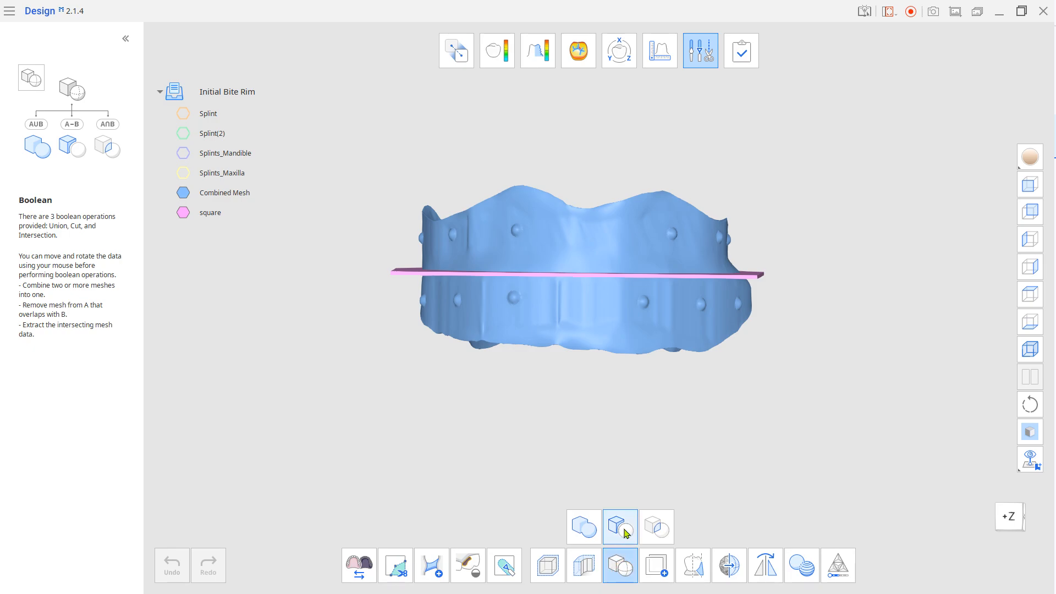
{"action": "left_click", "coordinate": [620, 527]}
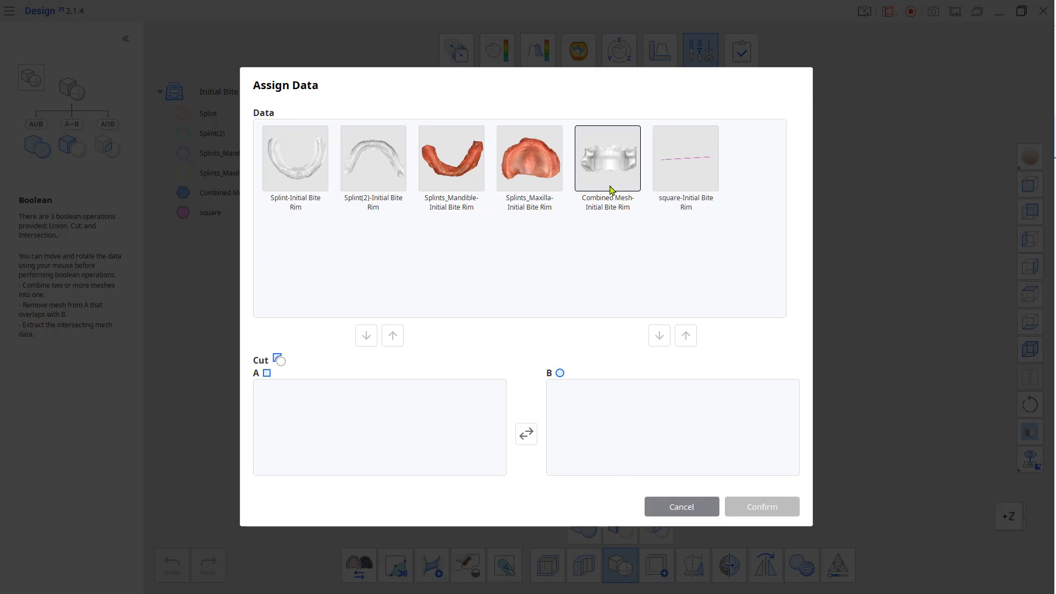
{"action": "left_click", "coordinate": [607, 158]}
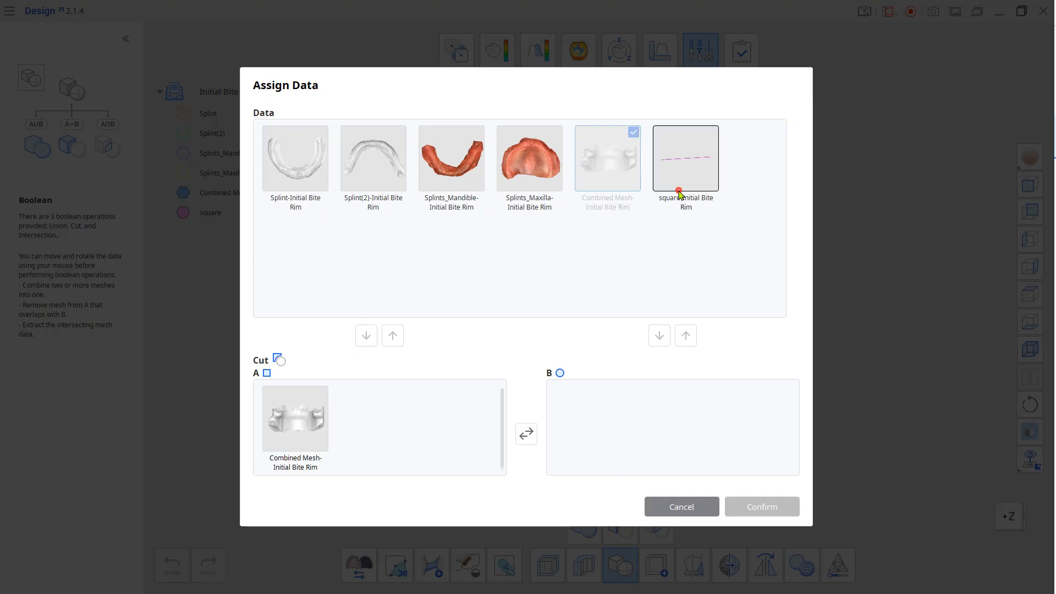
{"action": "left_click", "coordinate": [762, 506]}
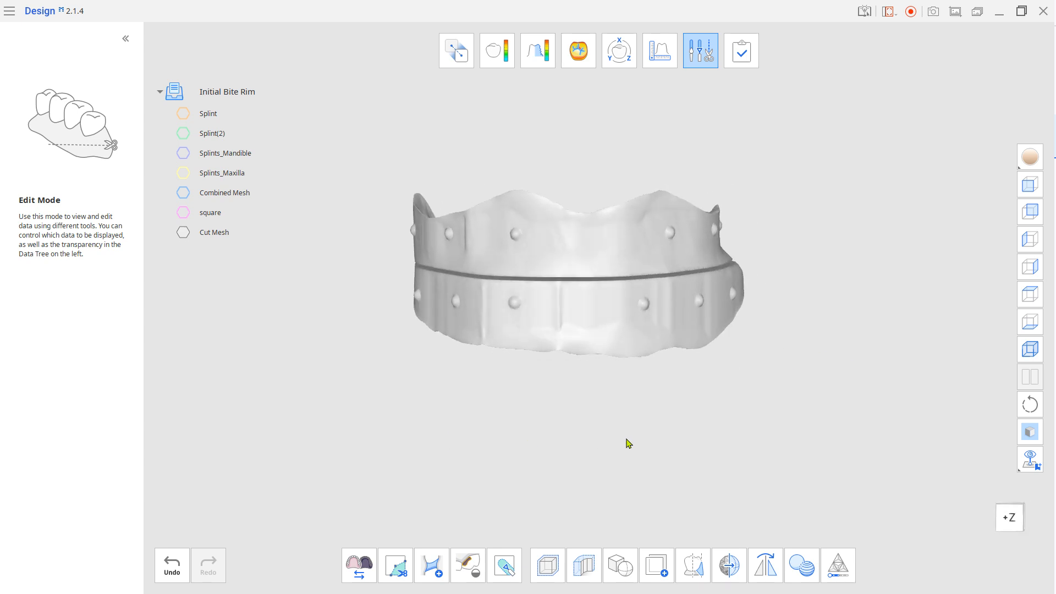
Step: Duplicate the upper rim from Cut Mesh using flood-fill selection
{"action": "left_click", "coordinate": [657, 566]}
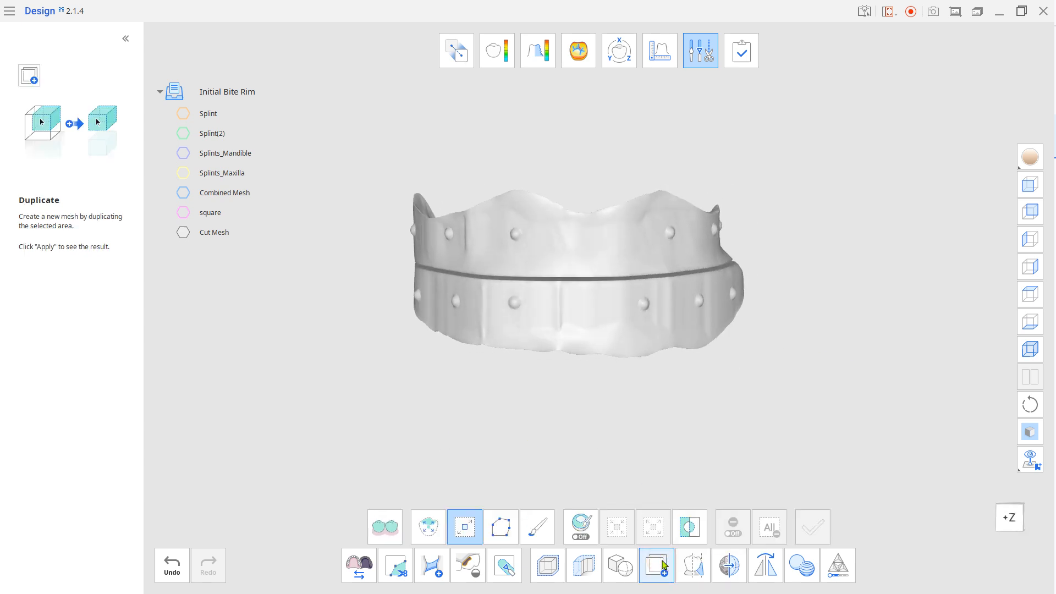
{"action": "mouse_move", "coordinate": [464, 527]}
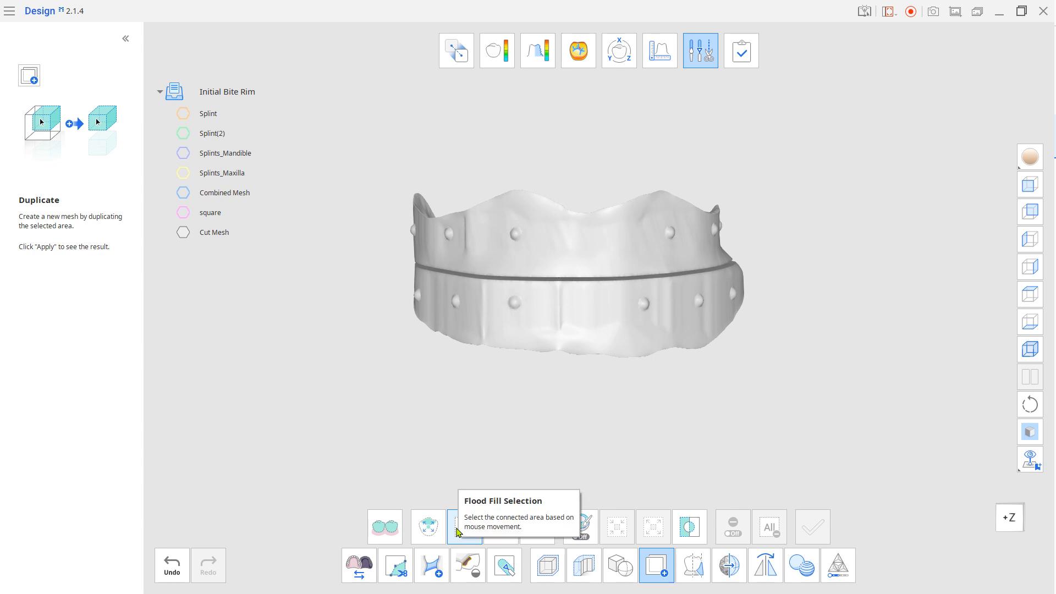
{"action": "left_click", "coordinate": [465, 527]}
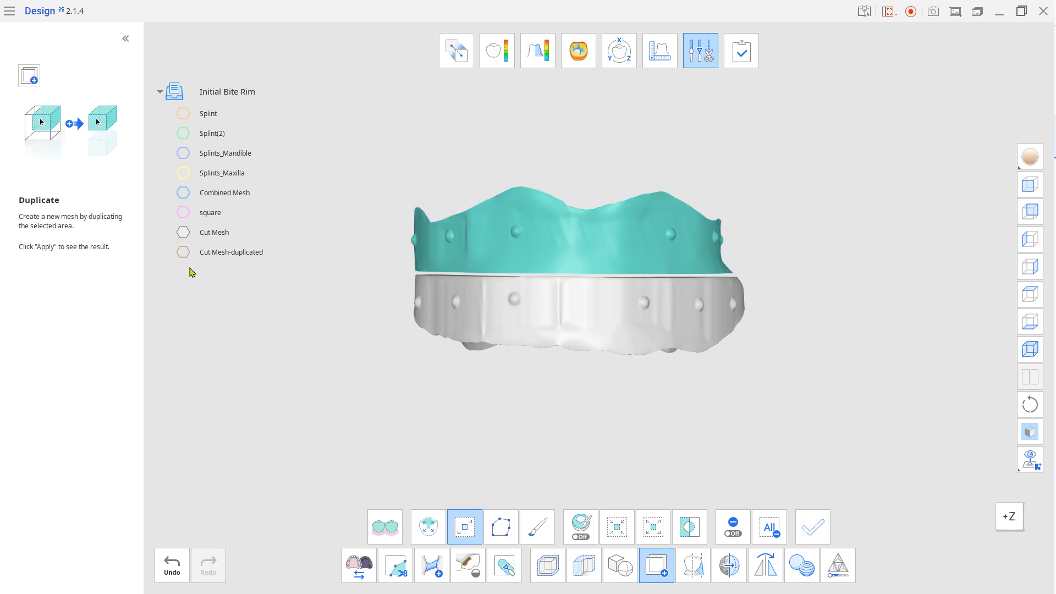
Step: Trim the upper rim region away from Cut Mesh, leaving two separate rim meshes
{"action": "left_click", "coordinate": [395, 564]}
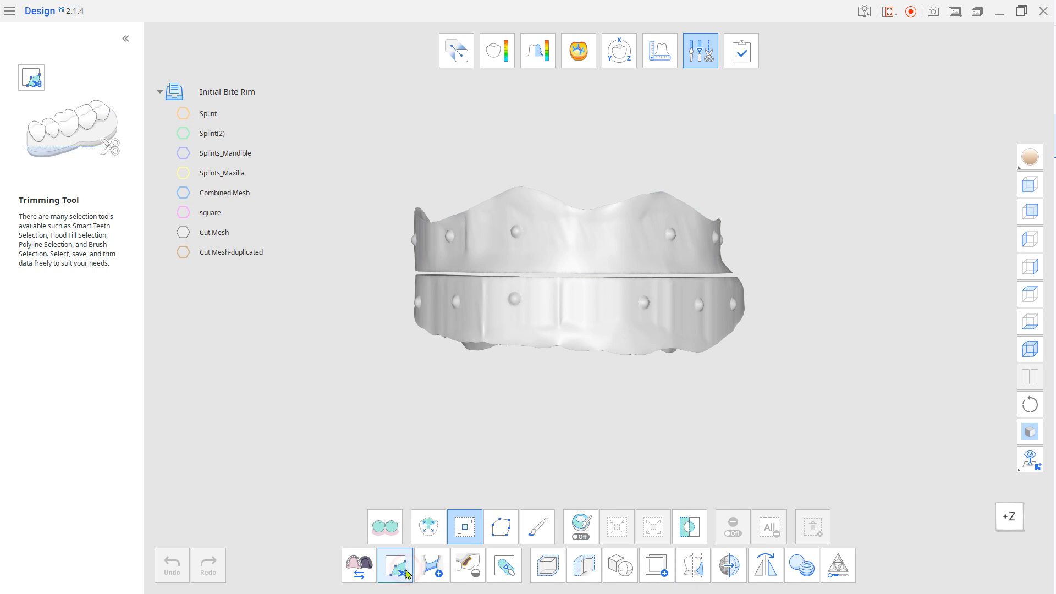
{"action": "left_click", "coordinate": [395, 565]}
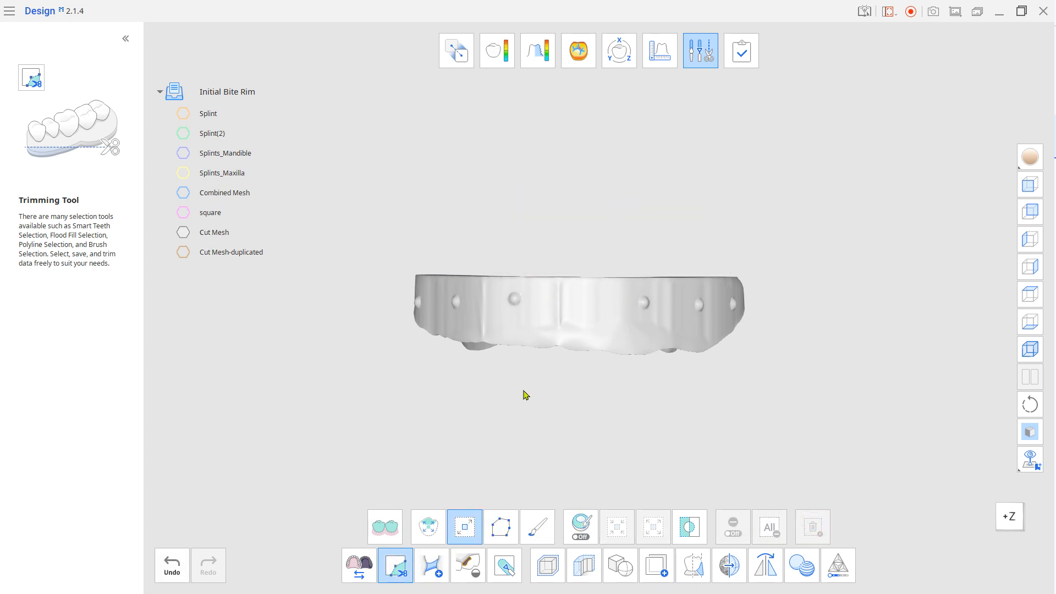
{"action": "left_click", "coordinate": [231, 250]}
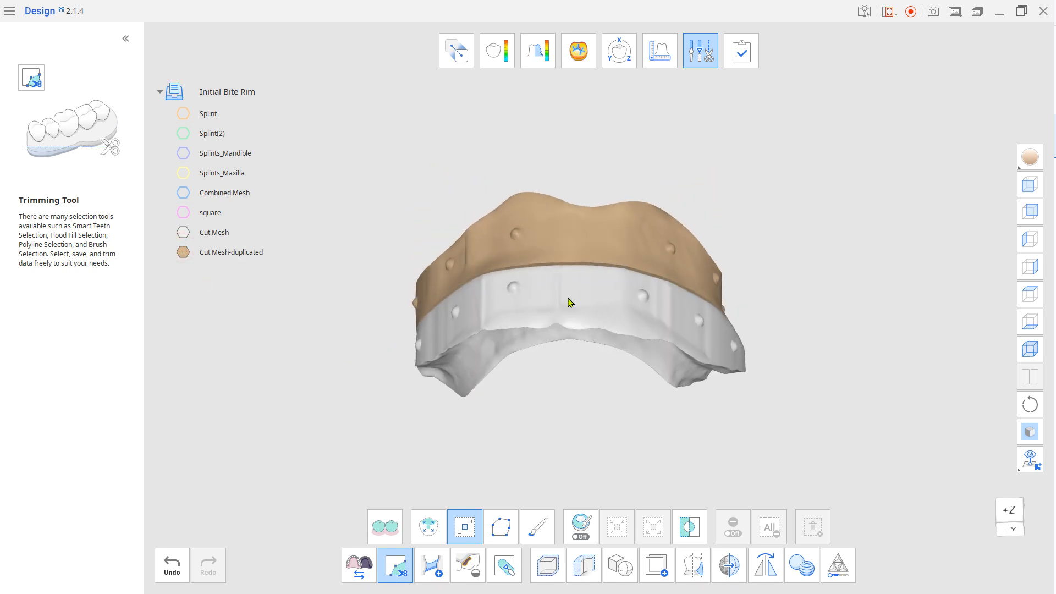
{"action": "left_click_drag", "start_coordinate": [569, 304], "coordinate": [531, 442]}
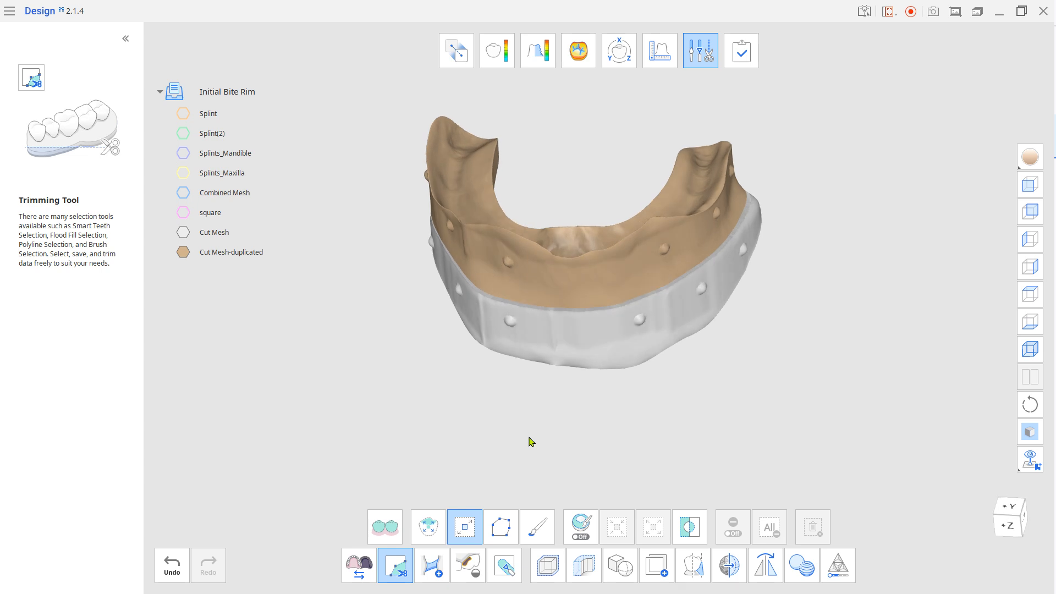